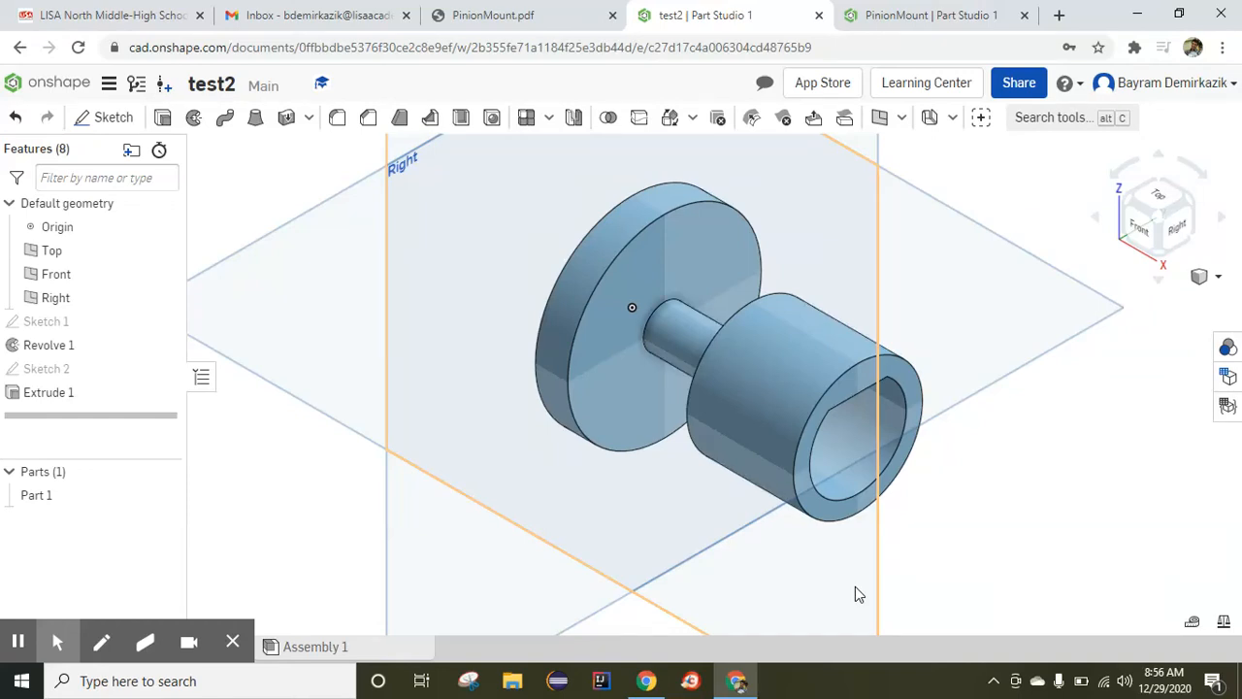
pyautogui.moveTo(883, 560)
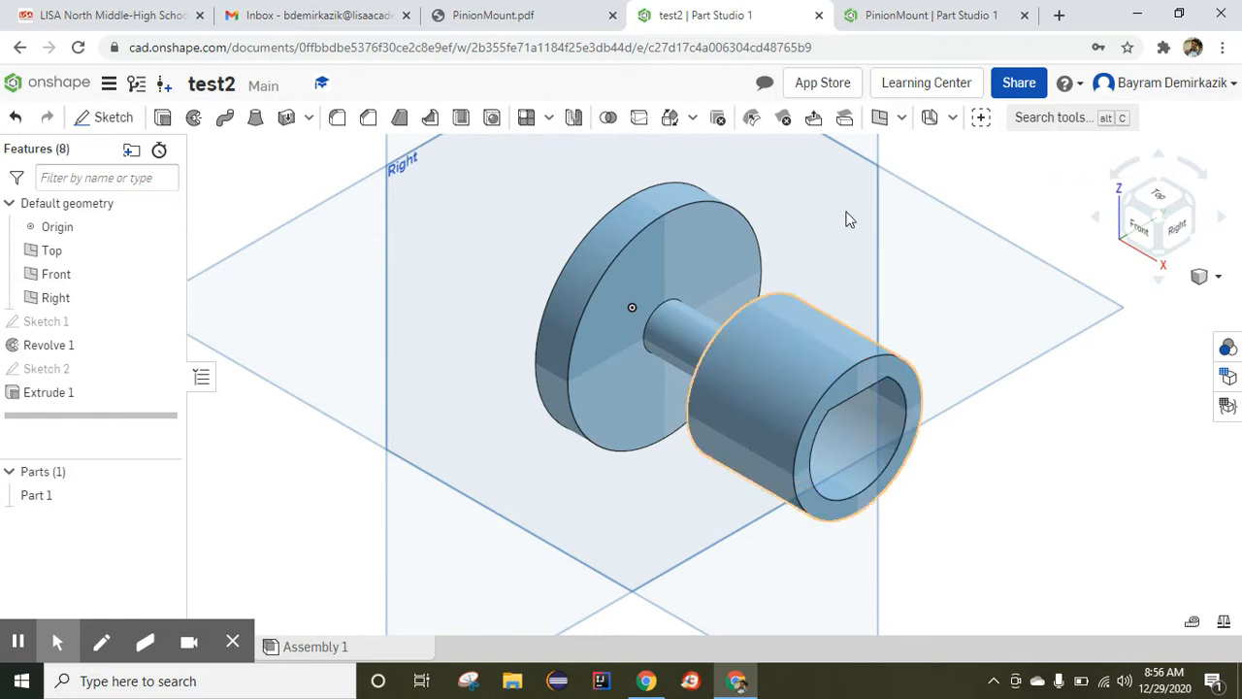
# Look over the finished test2 model, then bring up the PinionMount.pdf instructions.
pyautogui.click(524, 16)
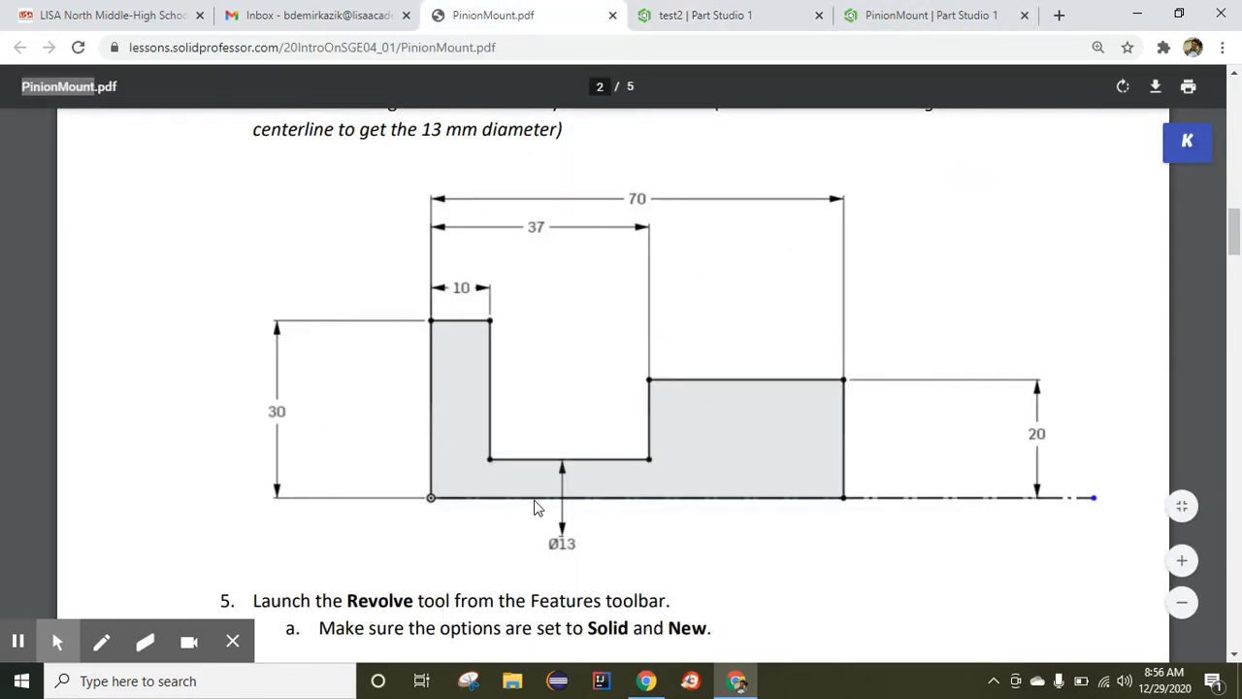
pyautogui.moveTo(573, 580)
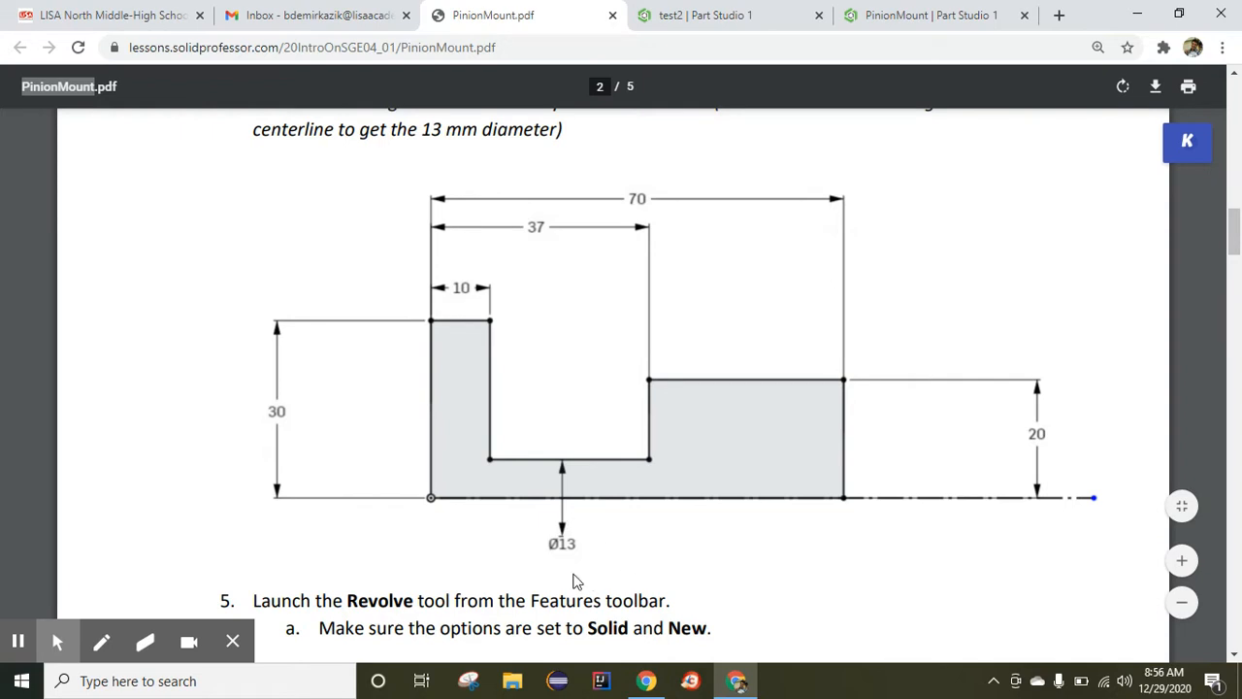
pyautogui.moveTo(561, 552)
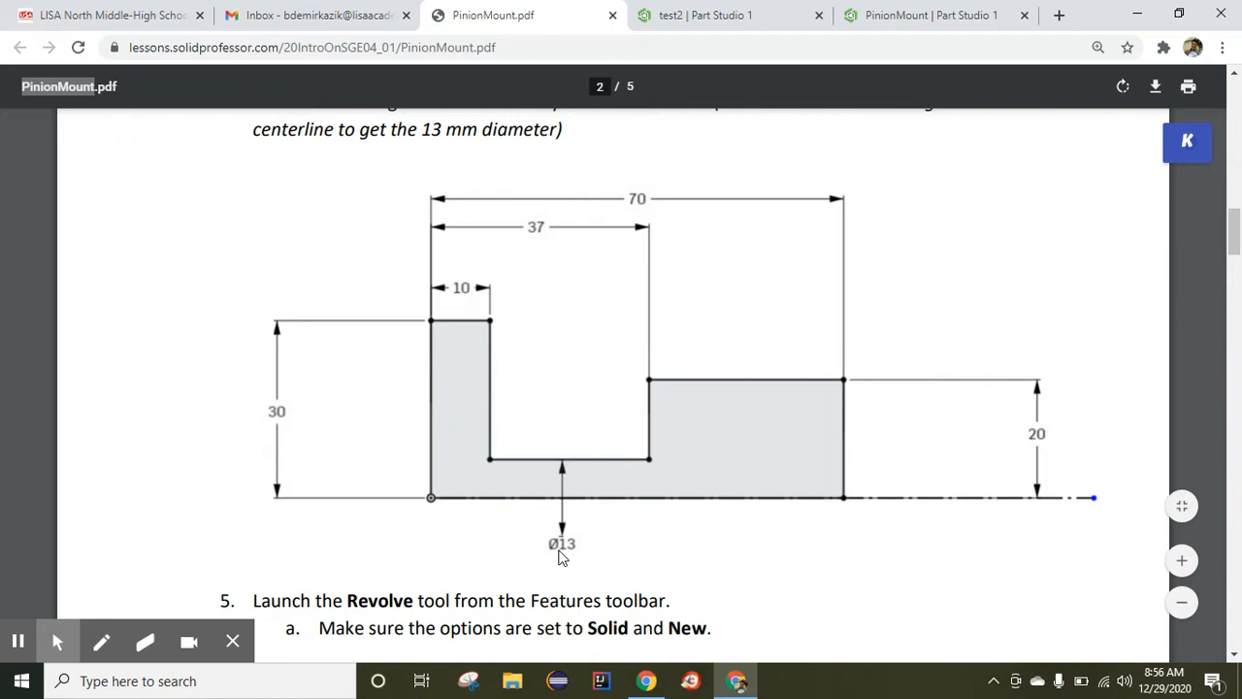
pyautogui.moveTo(554, 502)
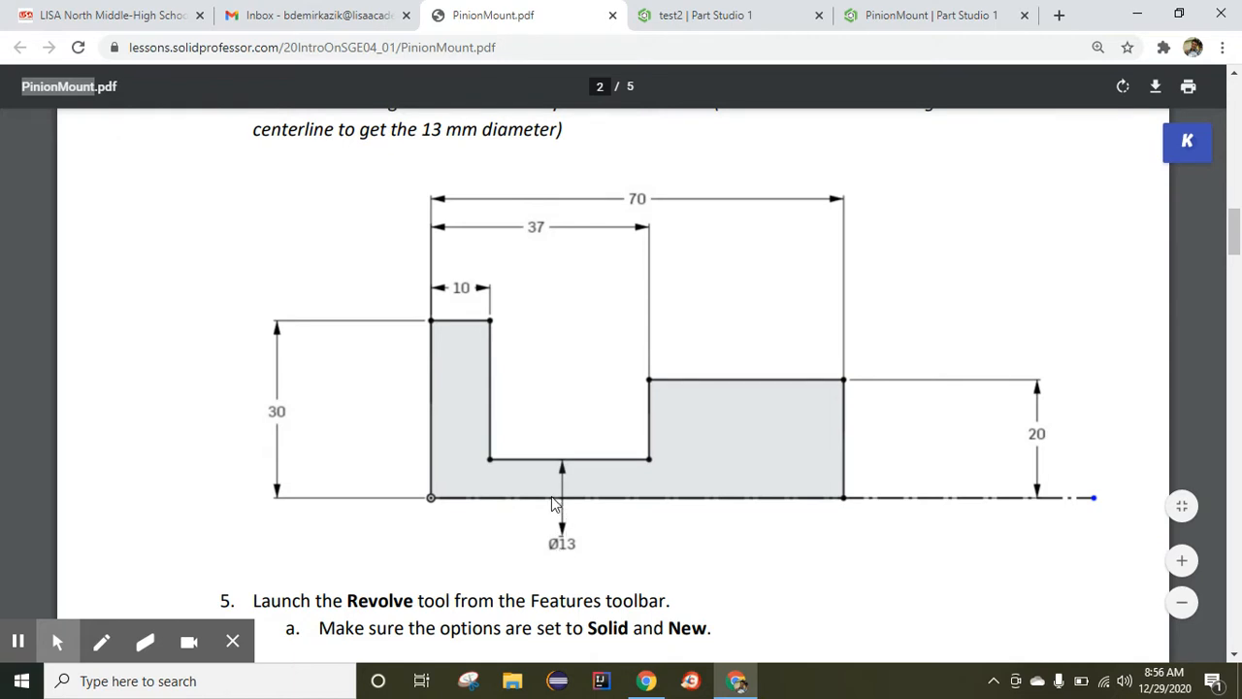
pyautogui.moveTo(552, 488)
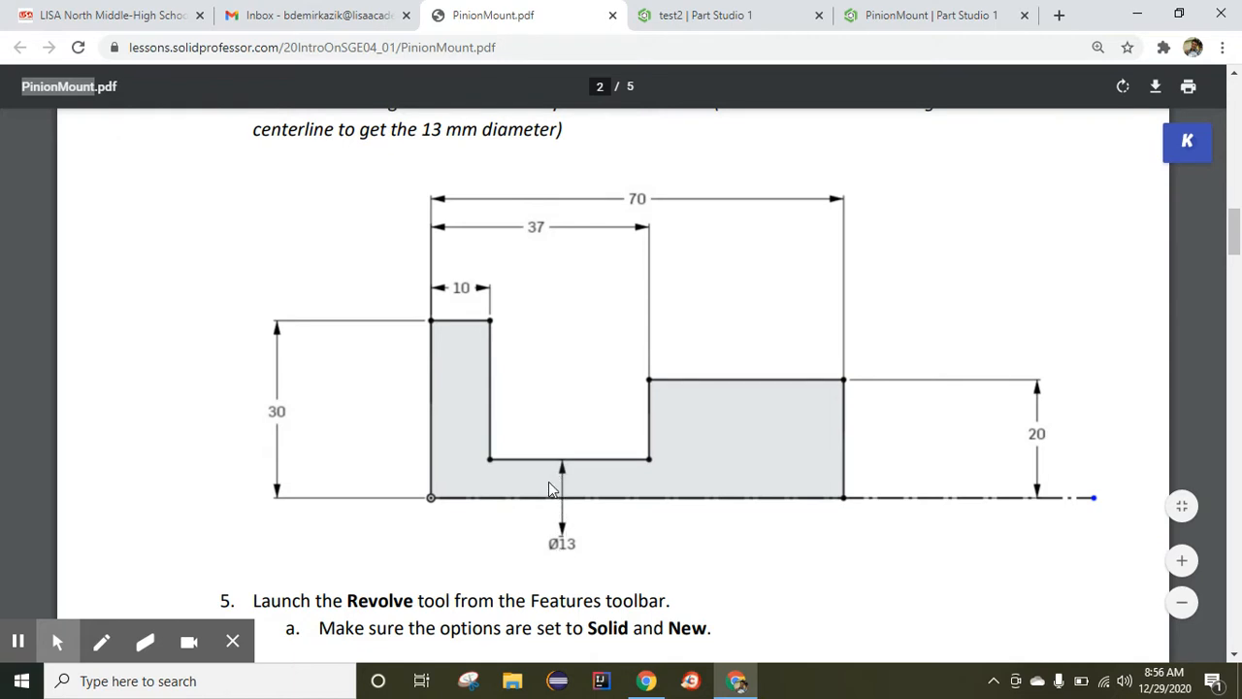
pyautogui.moveTo(546, 512)
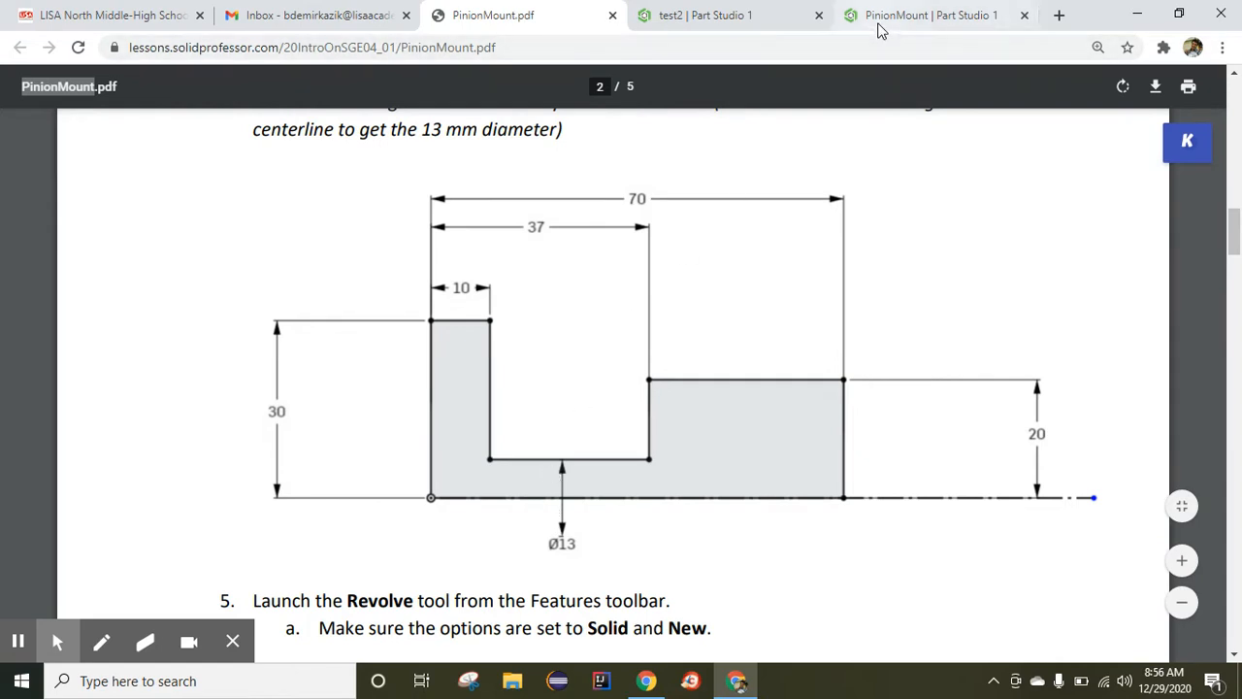
# Return to the PinionMount part studio and start Sketch 1 on the Front plane.
pyautogui.click(930, 15)
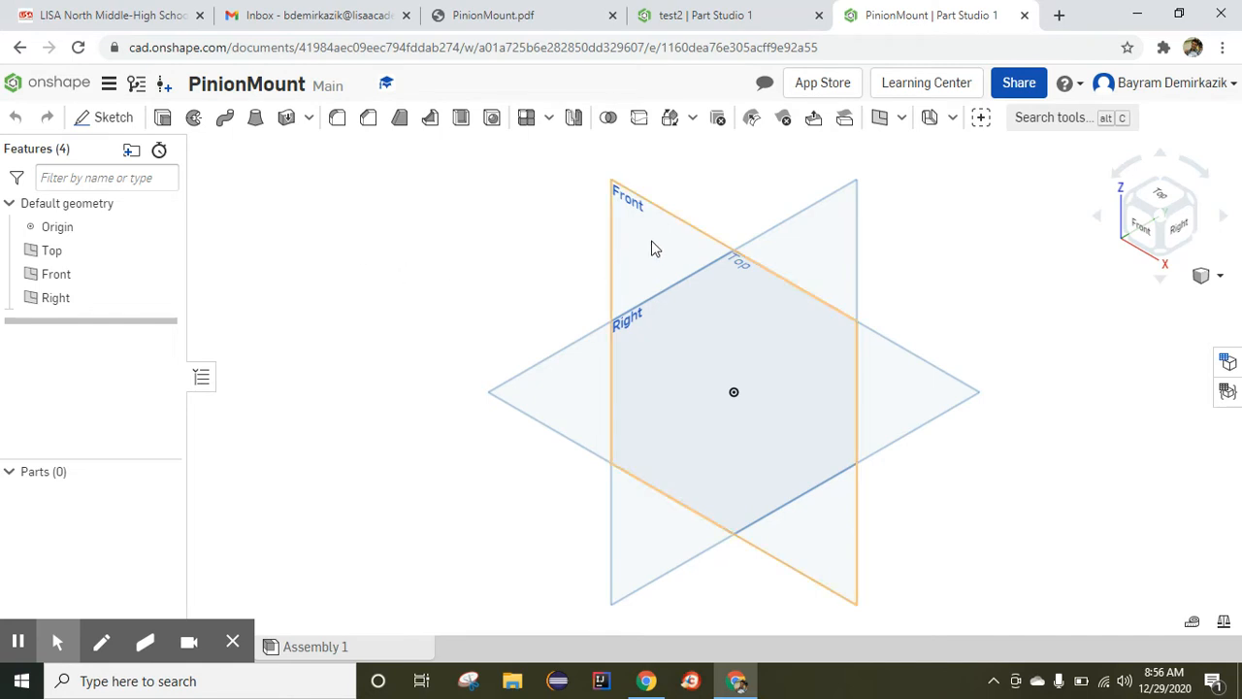
pyautogui.click(656, 241)
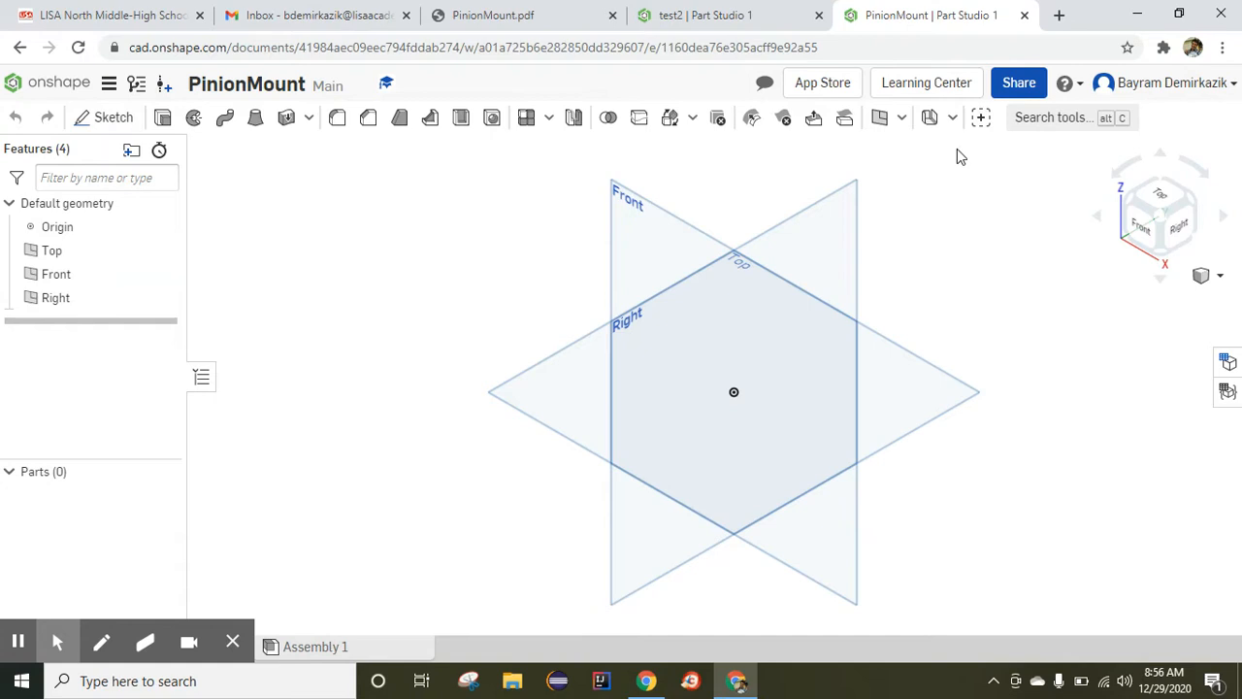
pyautogui.click(113, 117)
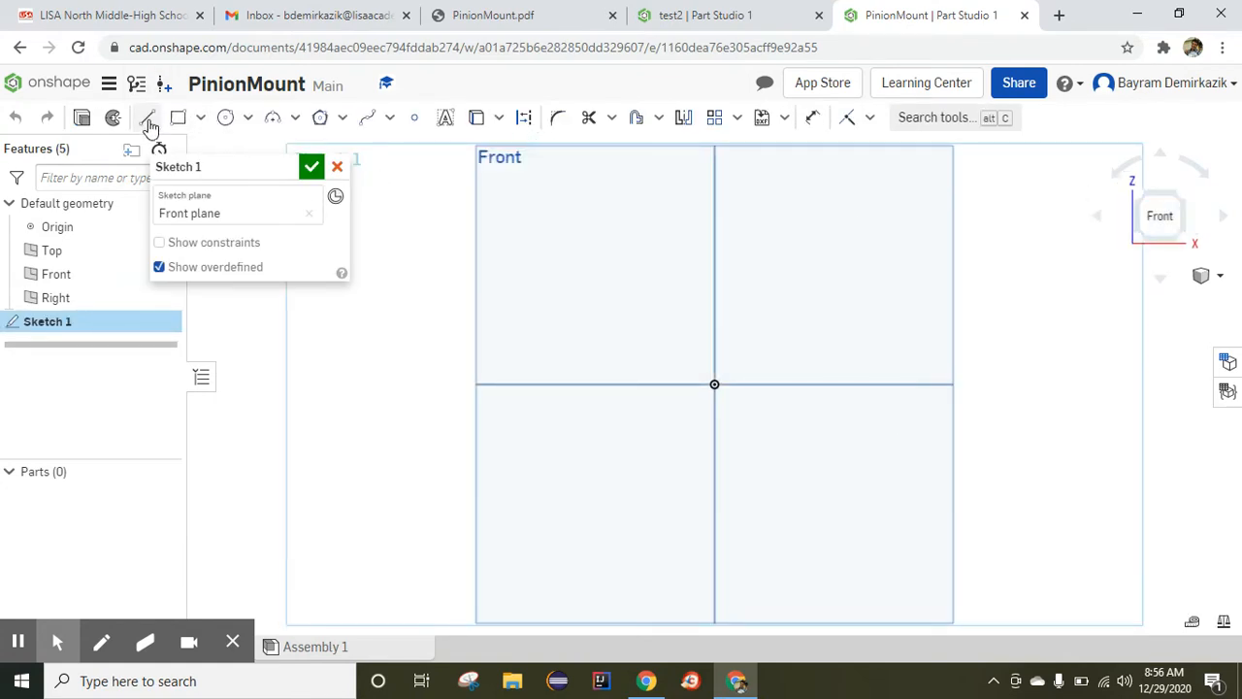
pyautogui.moveTo(145, 118)
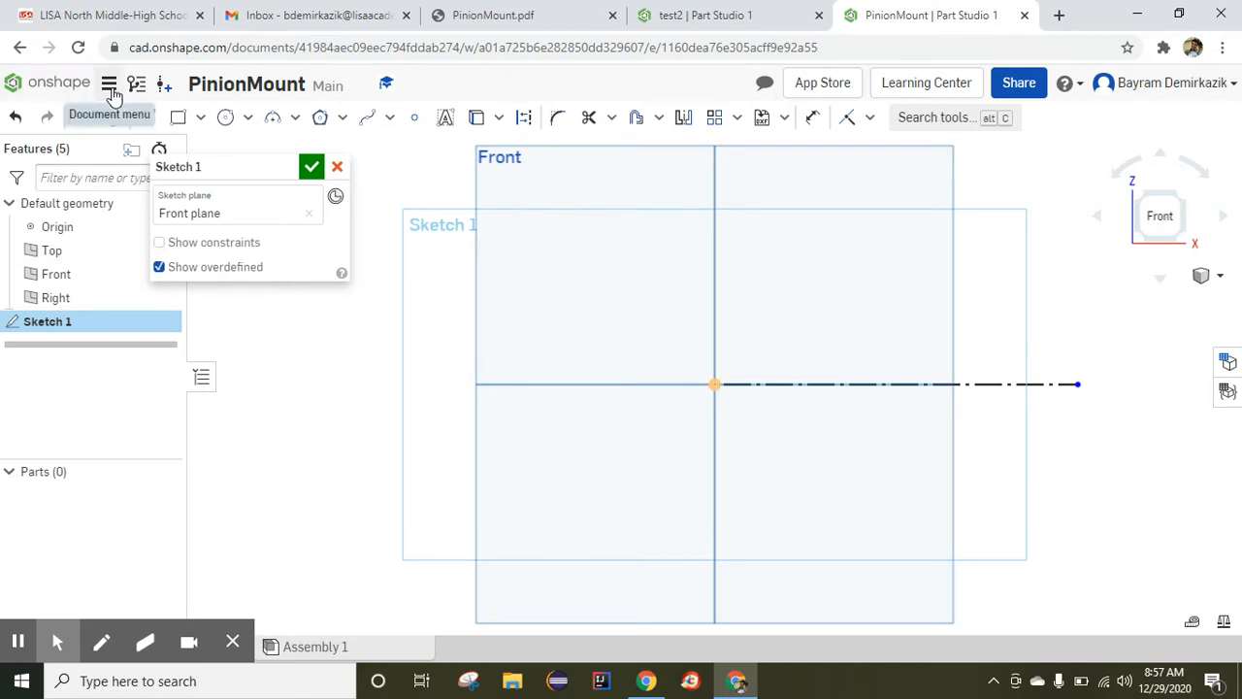
# Set workspace units to Millimeter and Gram, with angles shown to two decimals.
pyautogui.click(109, 85)
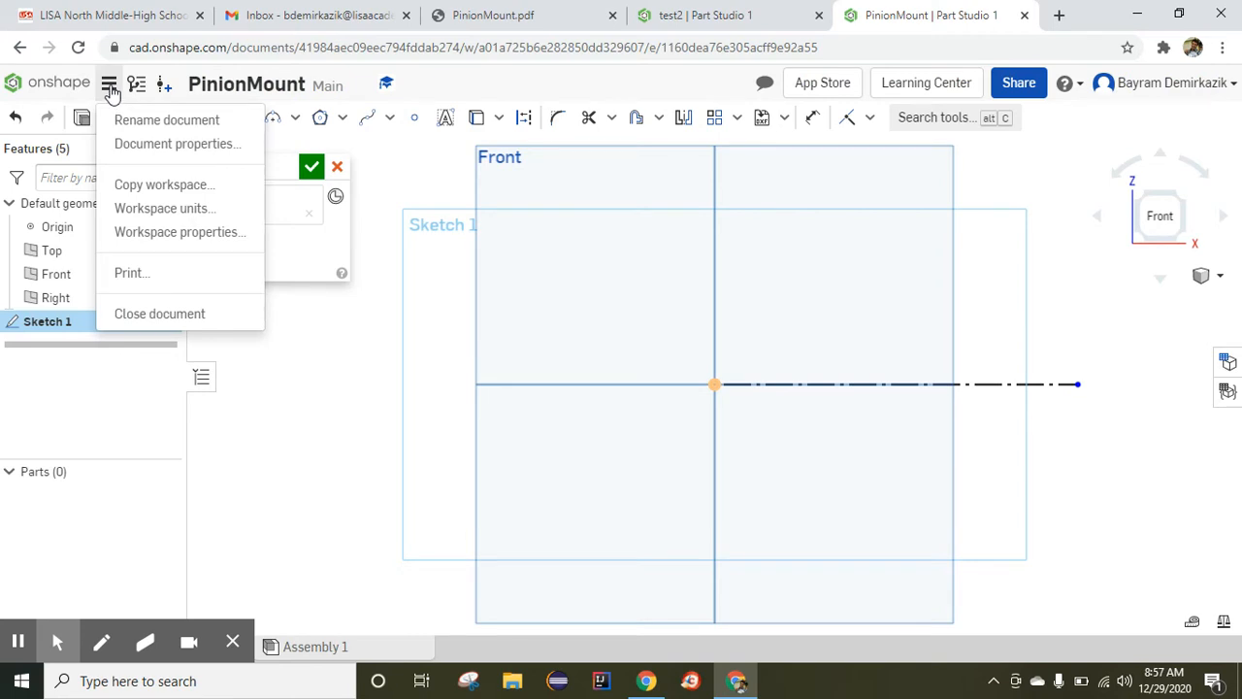
pyautogui.moveTo(164, 208)
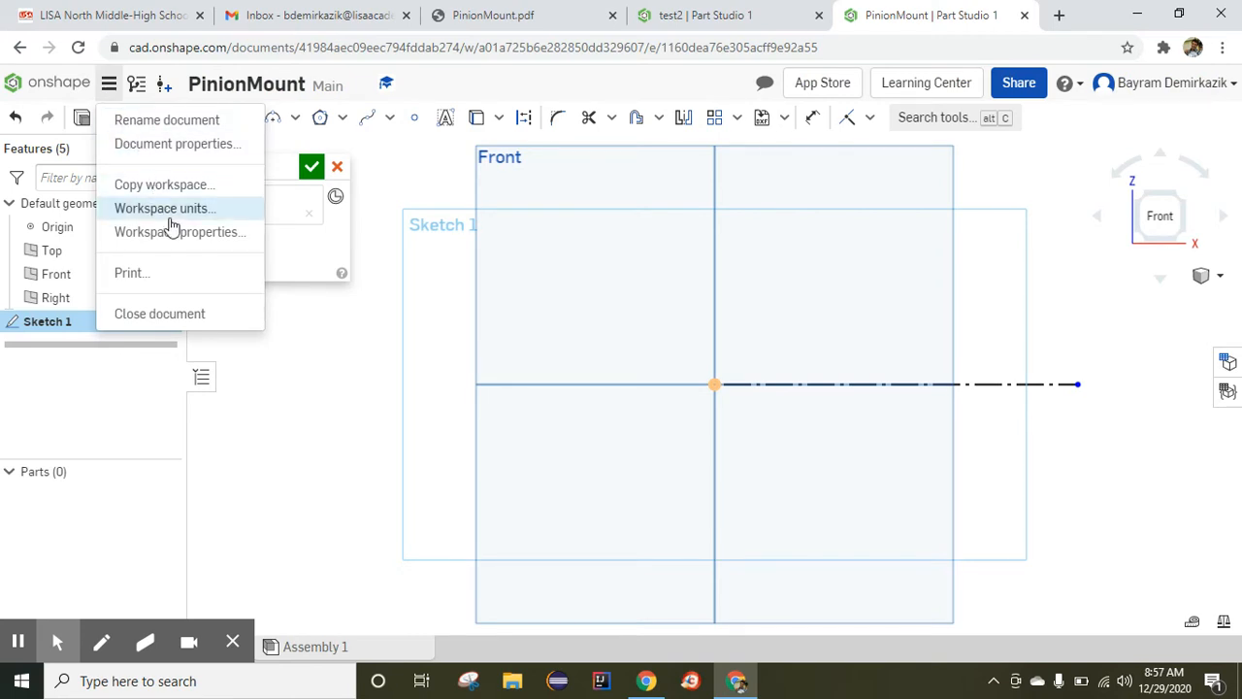
pyautogui.click(164, 207)
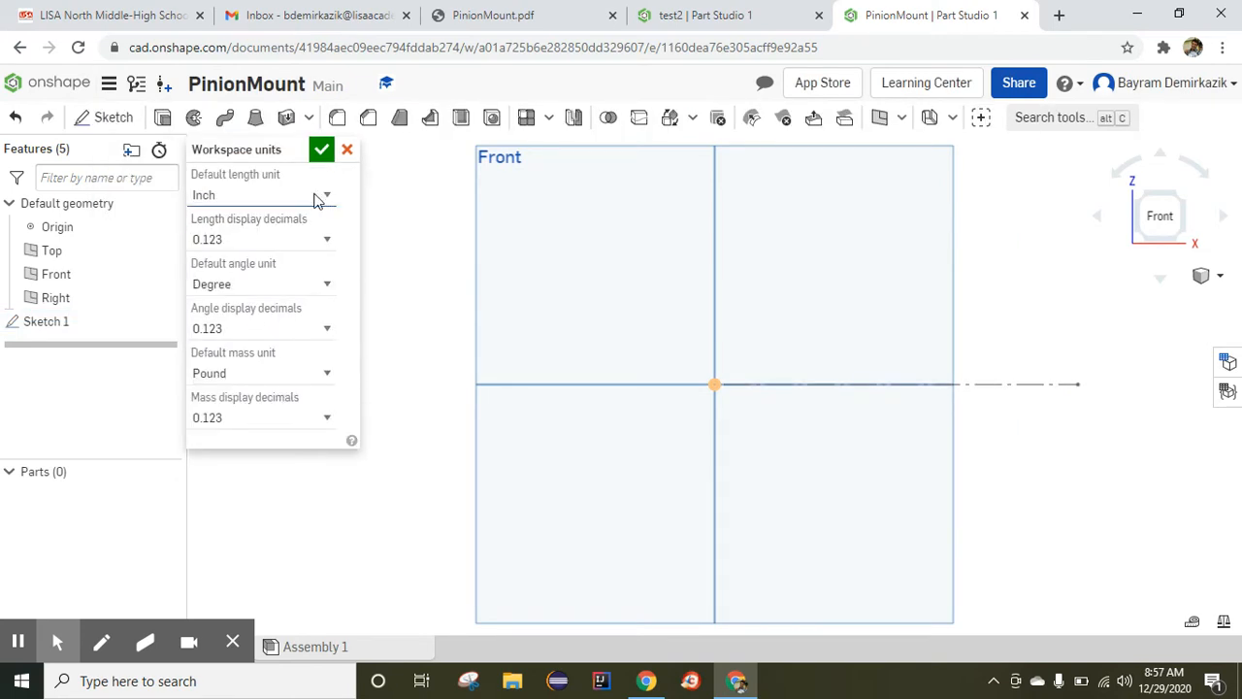
pyautogui.click(325, 195)
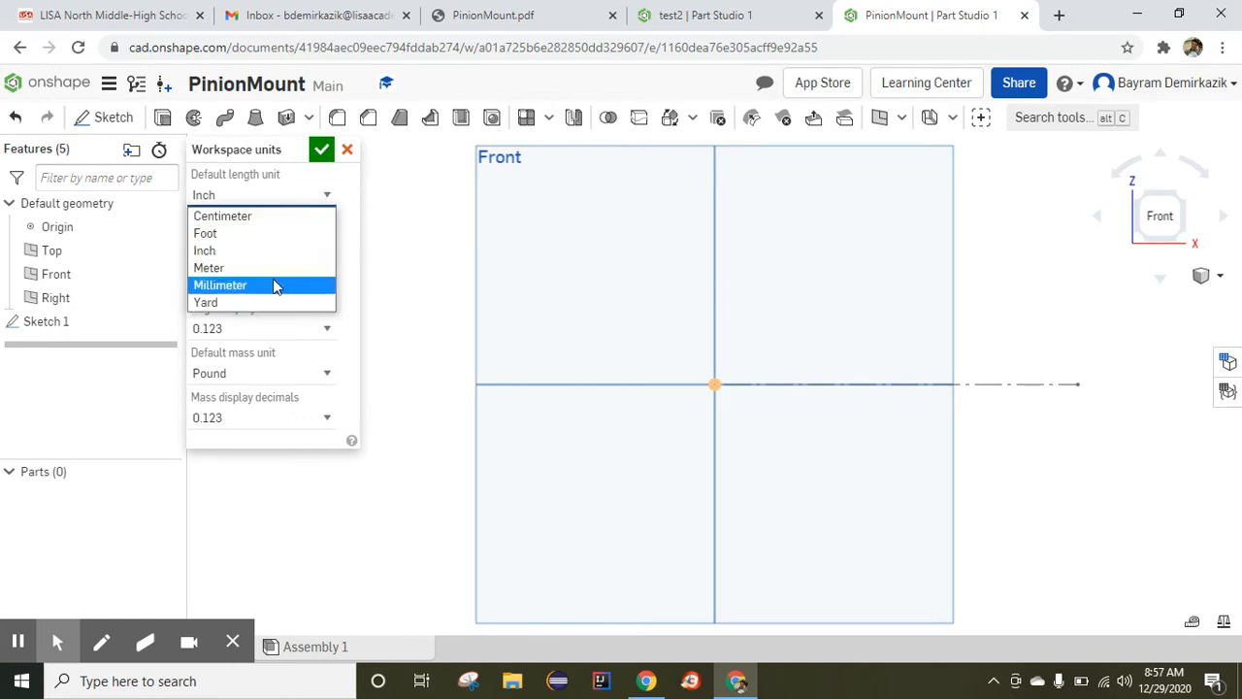
pyautogui.click(221, 285)
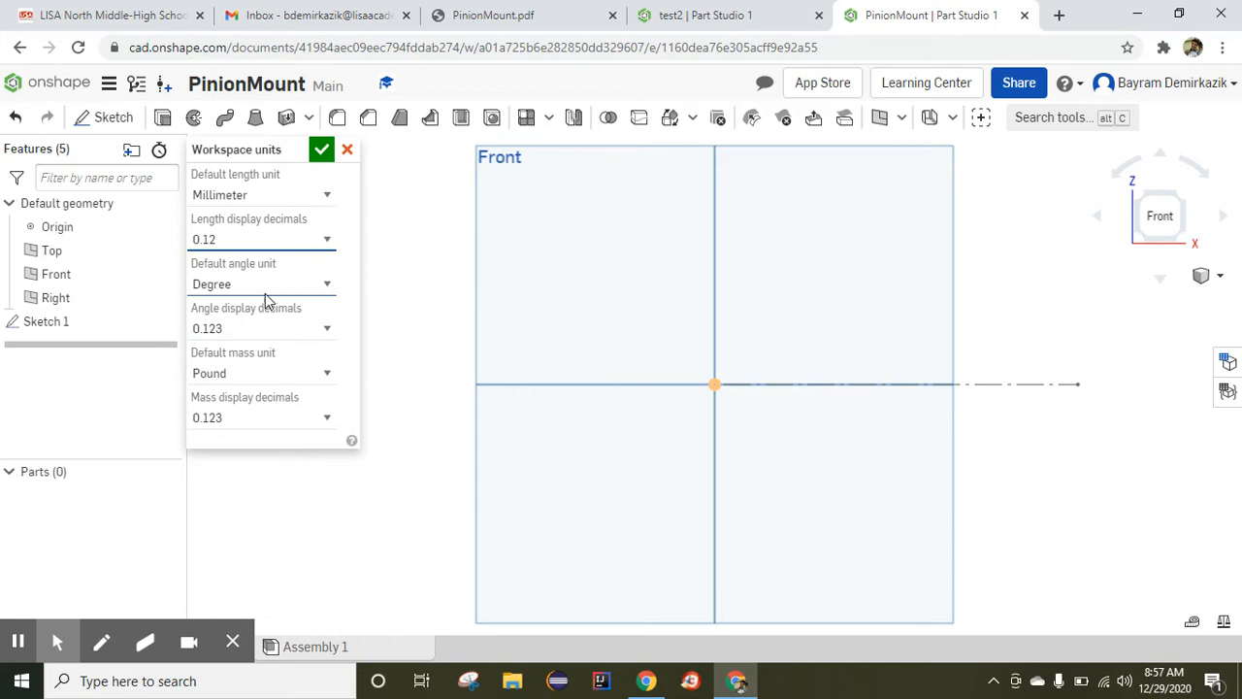
pyautogui.click(327, 328)
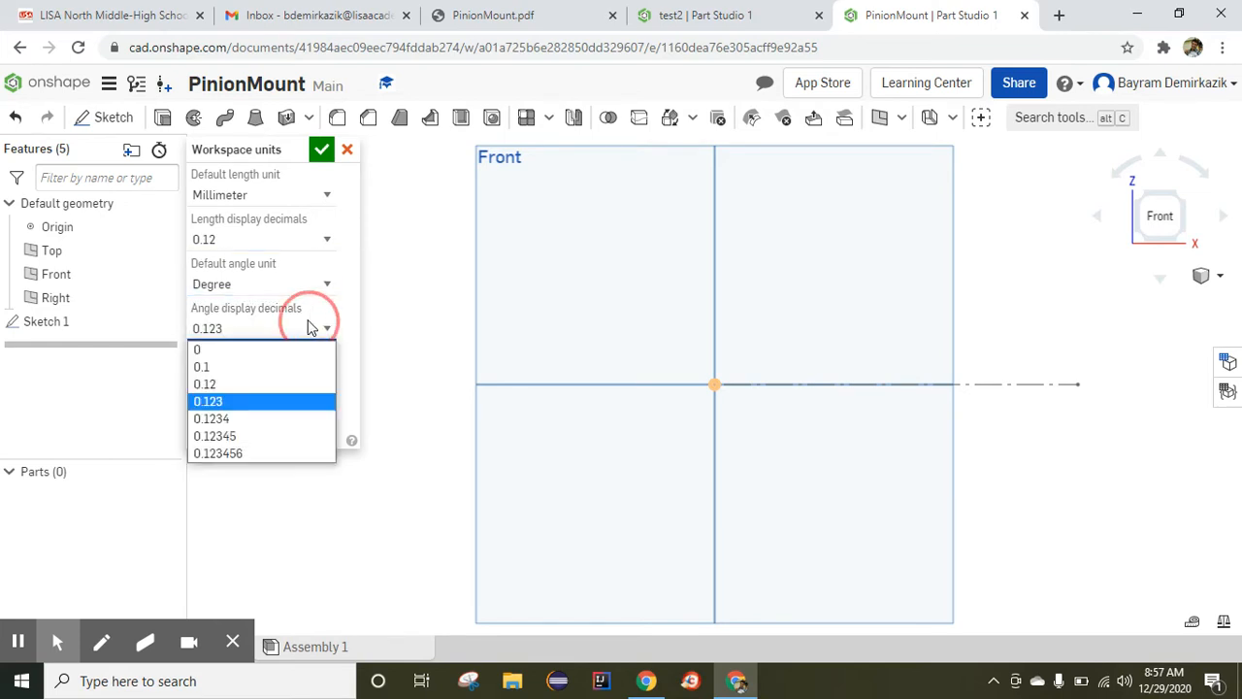
pyautogui.click(203, 383)
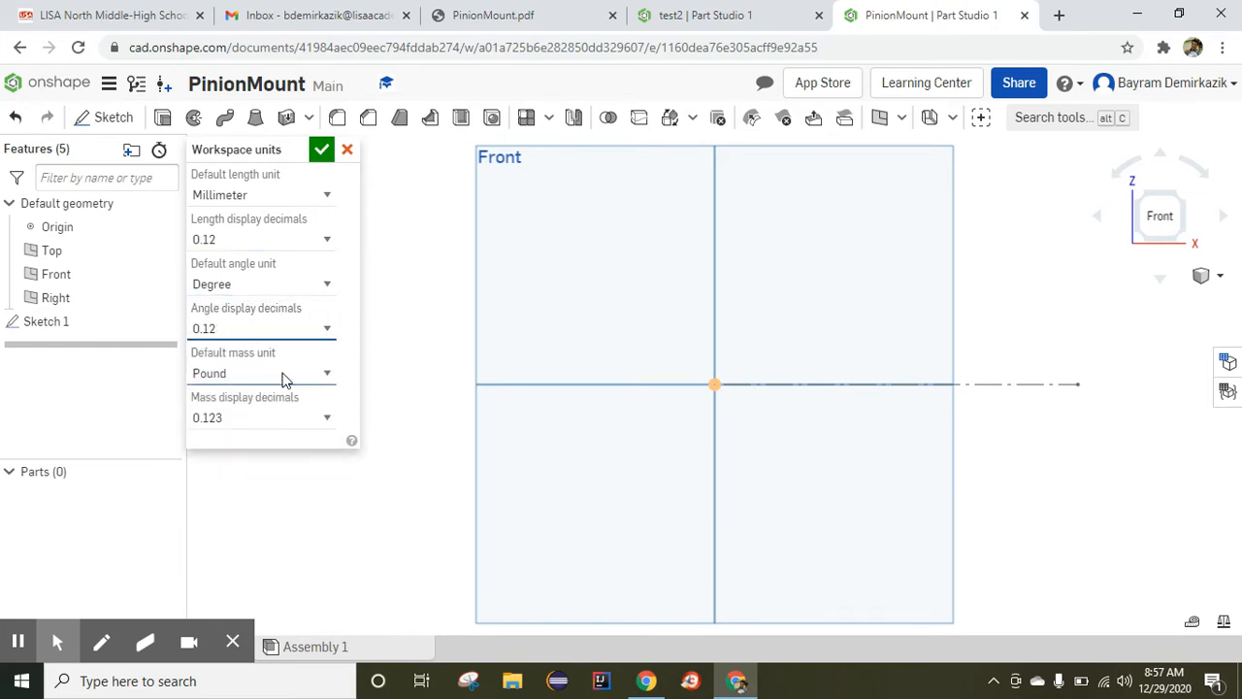
pyautogui.click(262, 372)
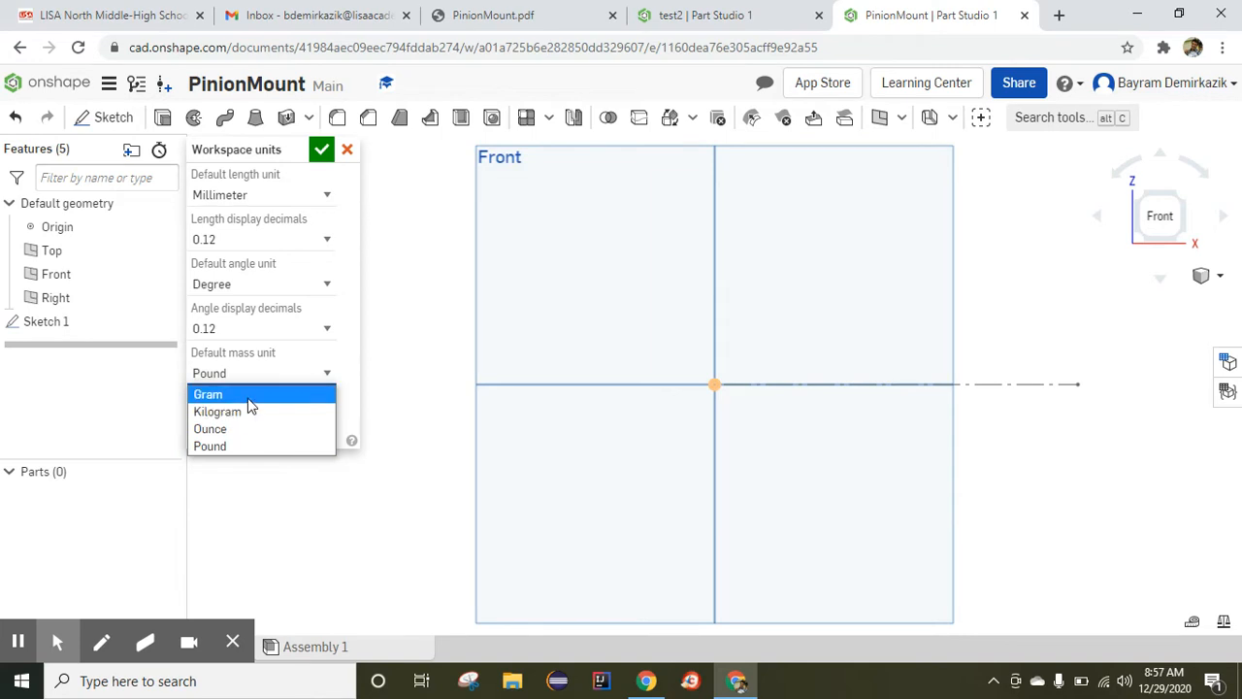
pyautogui.click(208, 394)
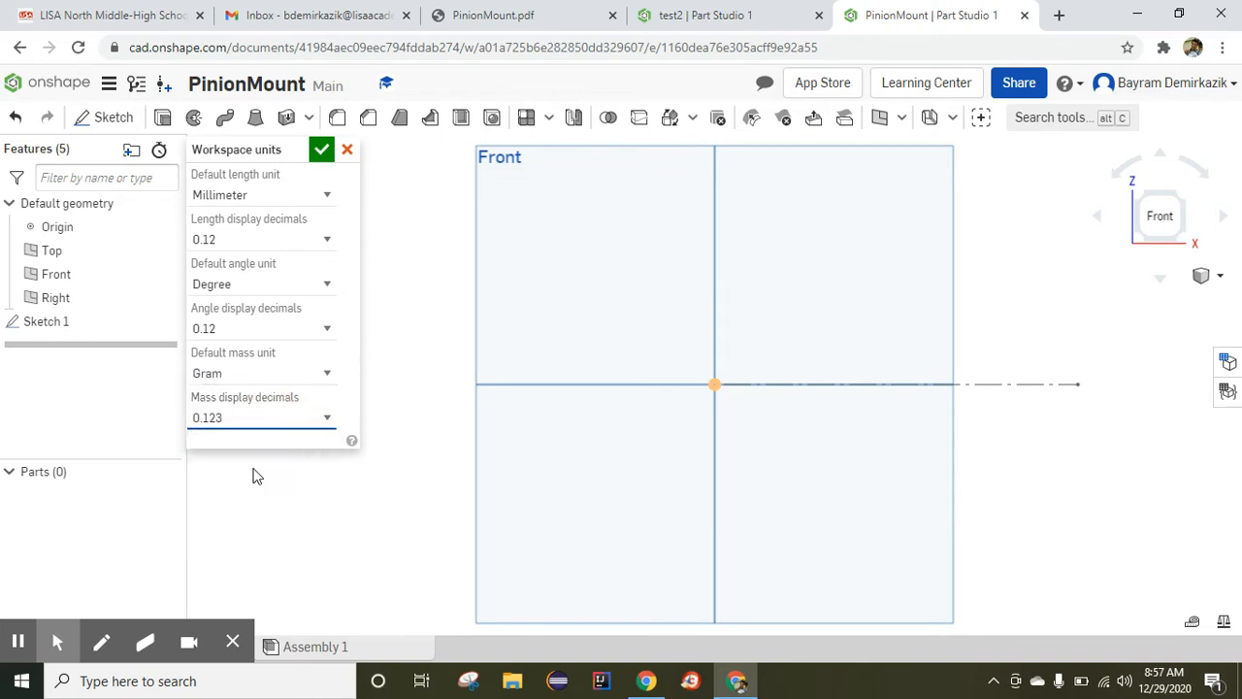
pyautogui.click(321, 148)
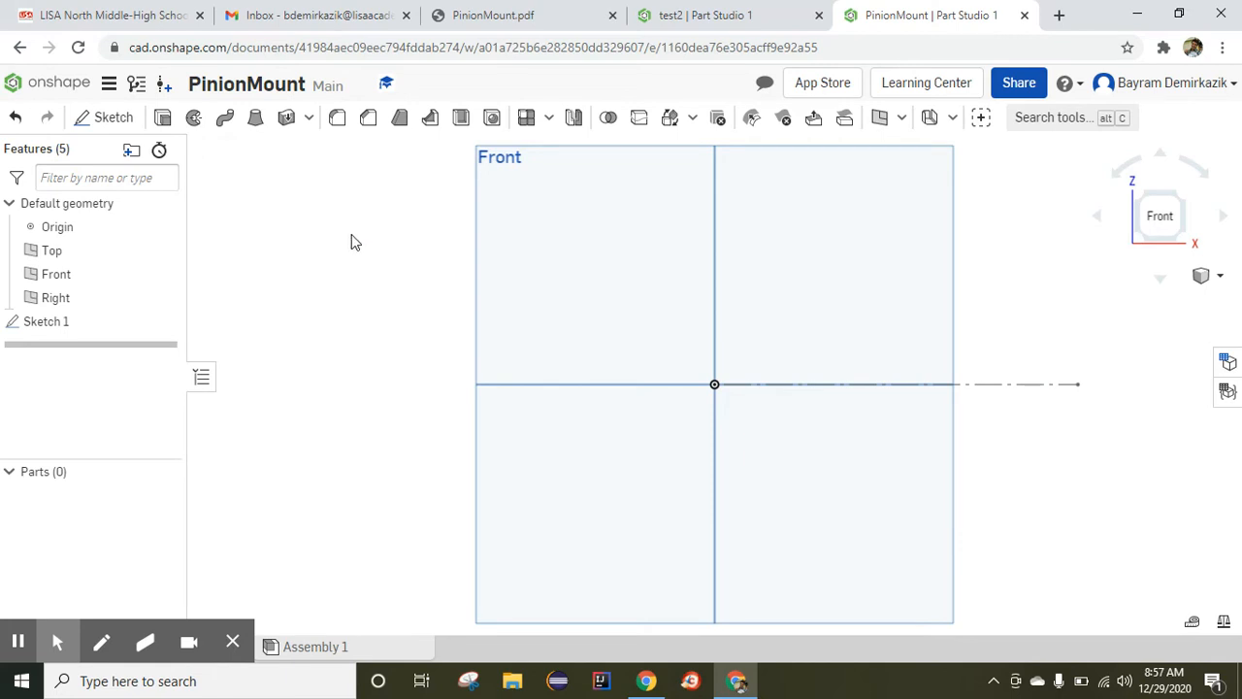
# Reopen Sketch 1 and draw the closed stepped outline along the construction centerline.
pyautogui.click(45, 321)
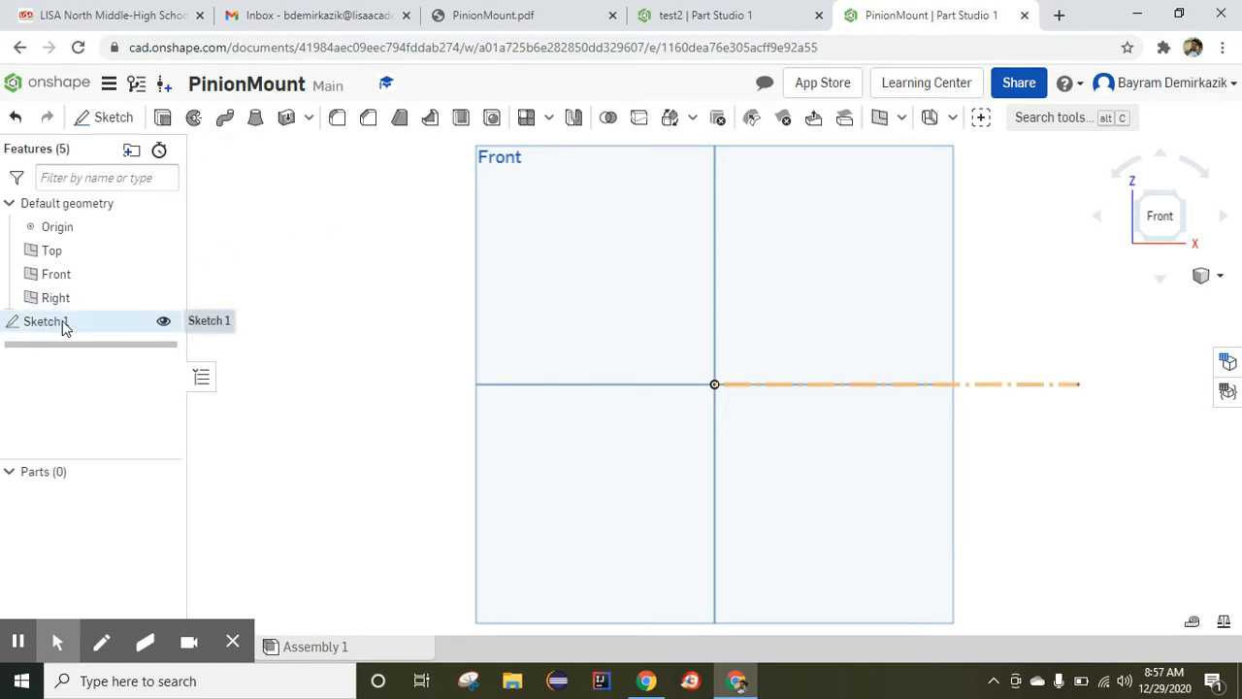
pyautogui.doubleClick(47, 321)
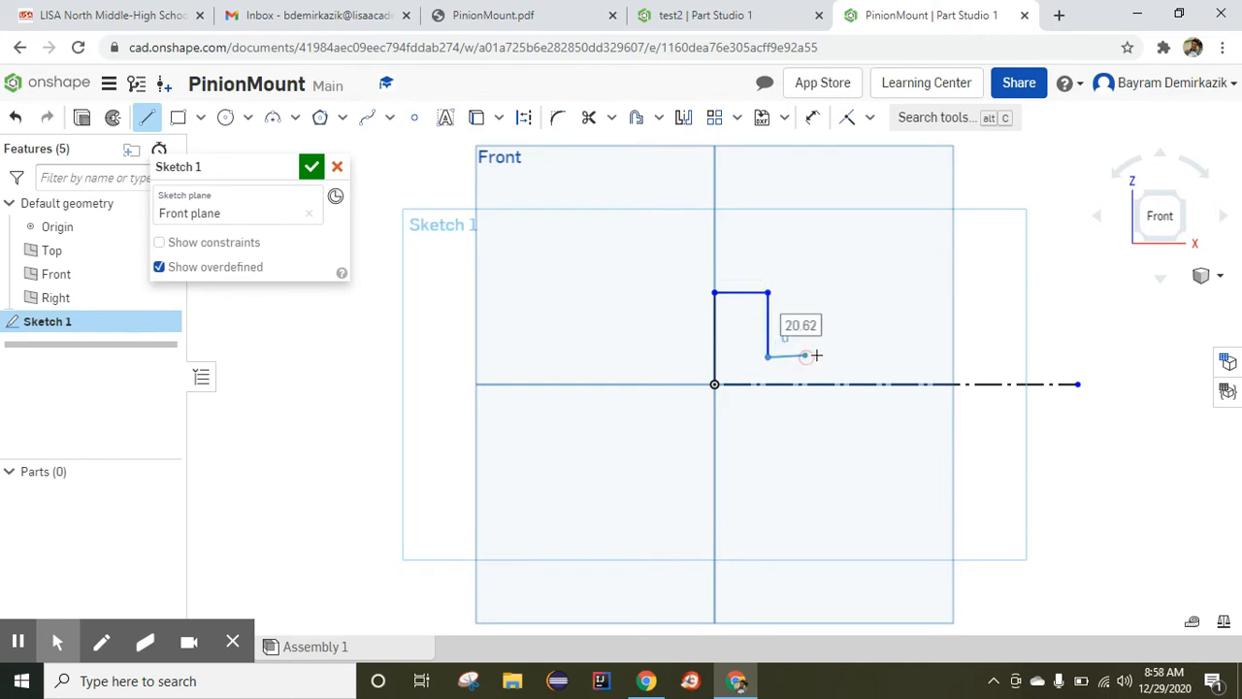
pyautogui.click(838, 356)
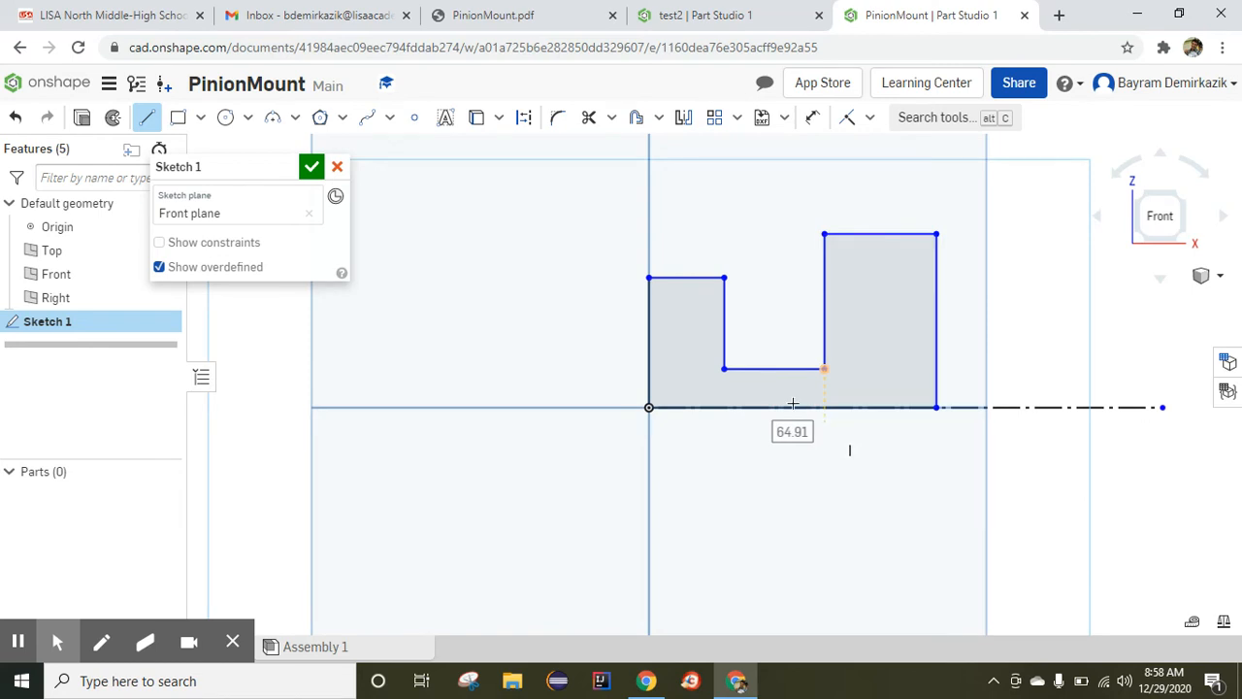
pyautogui.moveTo(812, 118)
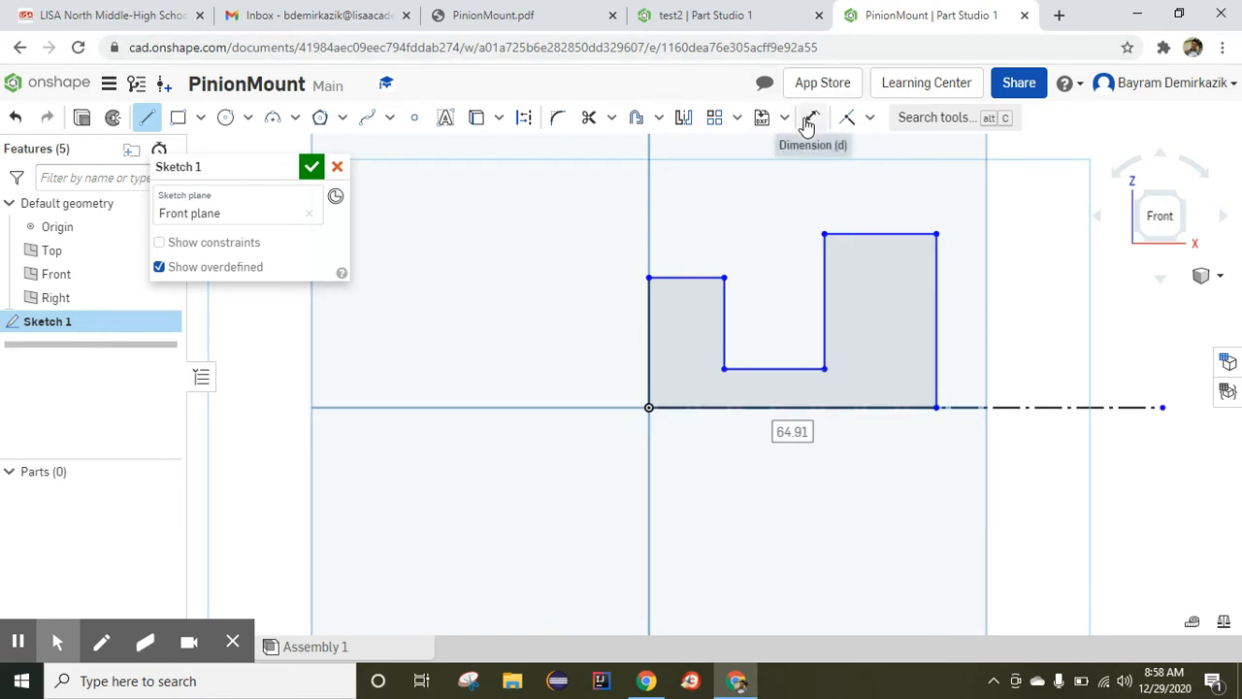
# Dimension the profile: flange width 10, 37 to step, 70 overall, step height 20, neck height.
pyautogui.click(812, 116)
pyautogui.write('30')
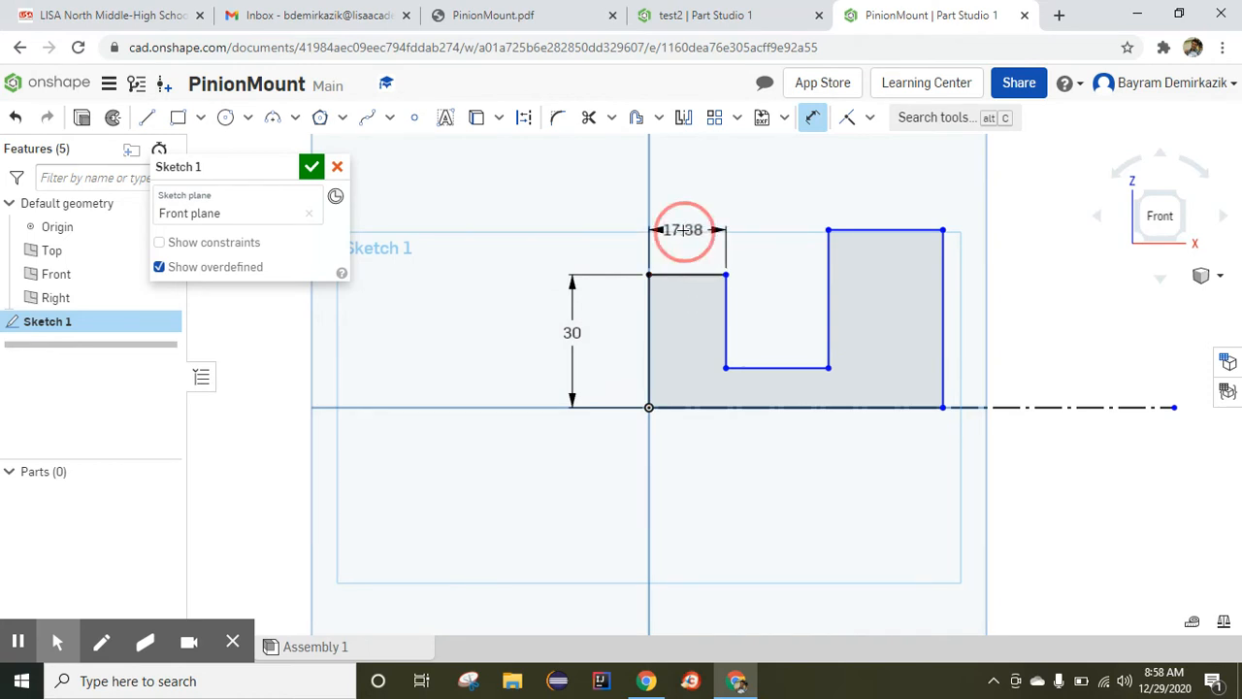
pyautogui.click(684, 230)
pyautogui.write('10')
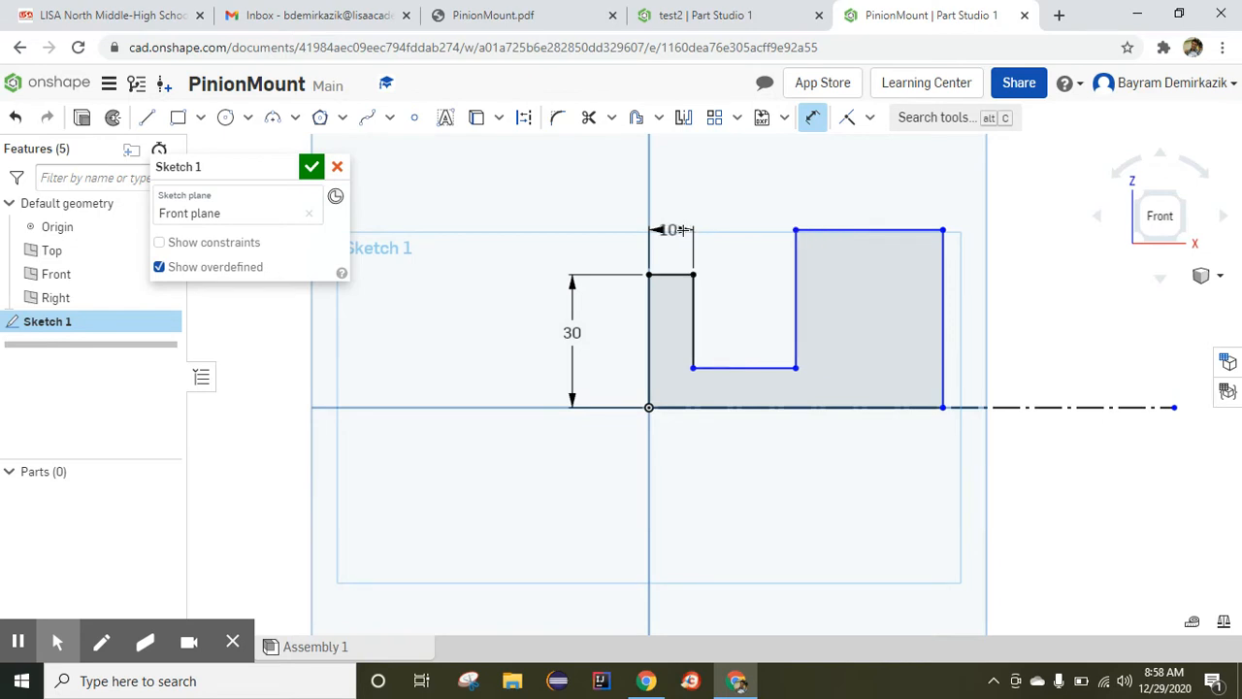
pyautogui.moveTo(663, 356)
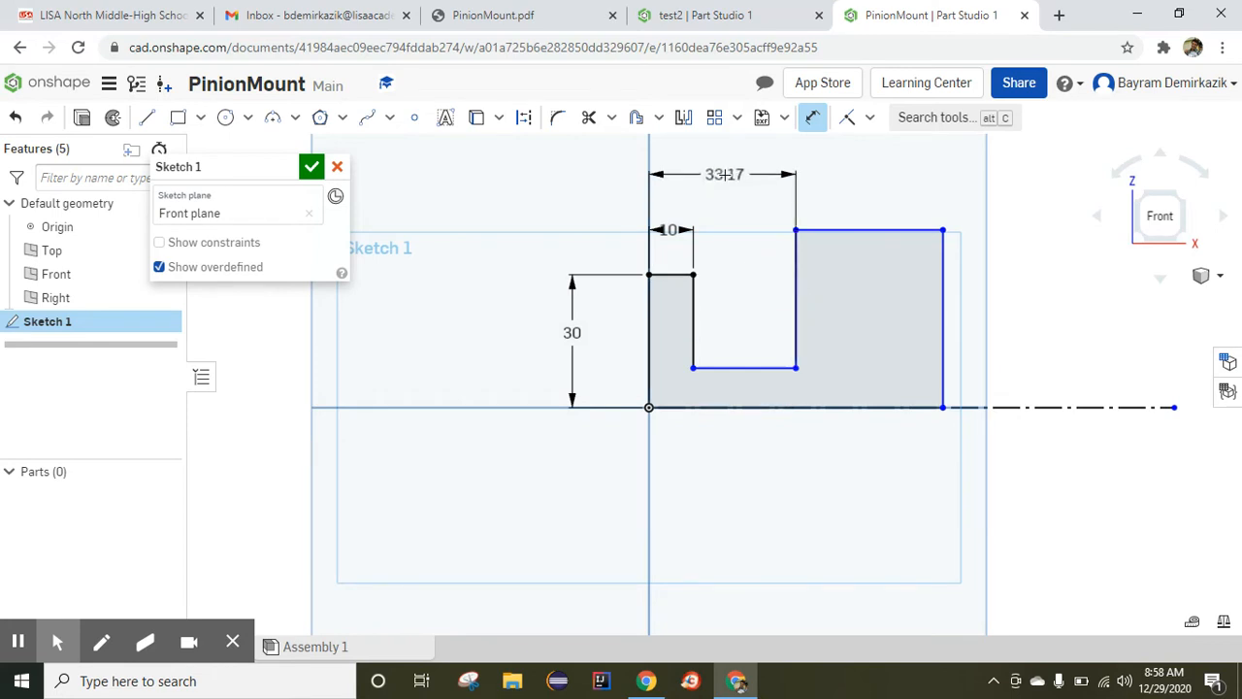
pyautogui.doubleClick(725, 174)
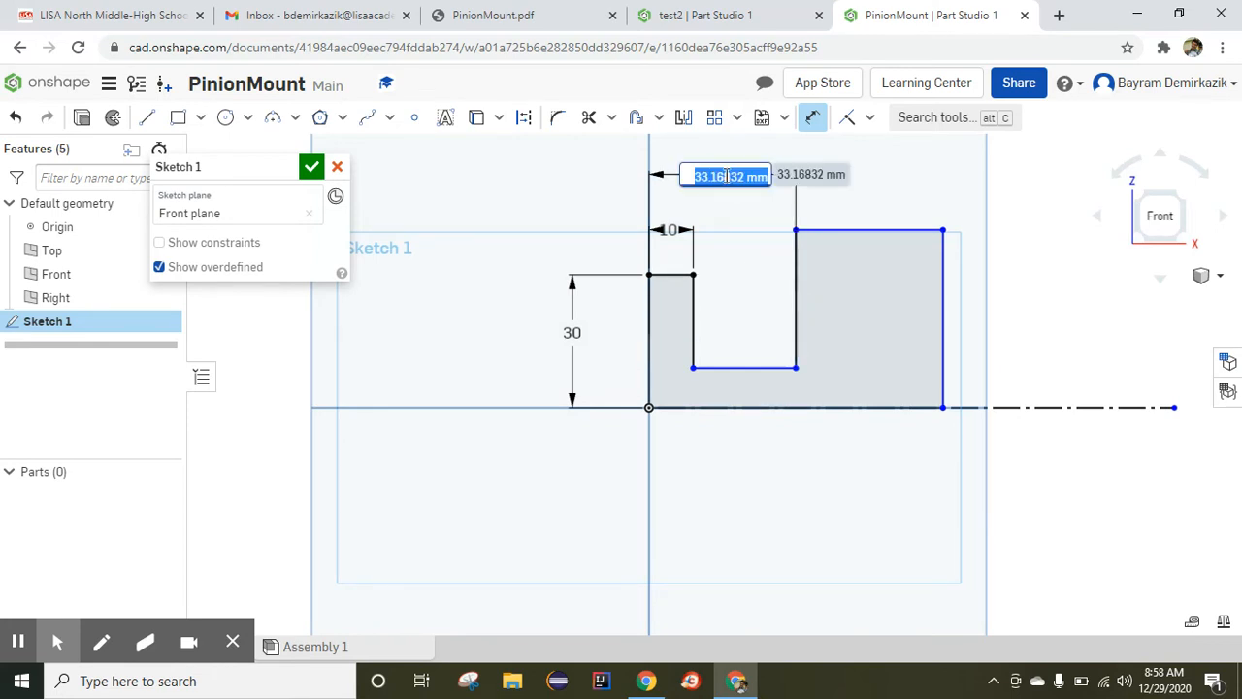
pyautogui.write('37')
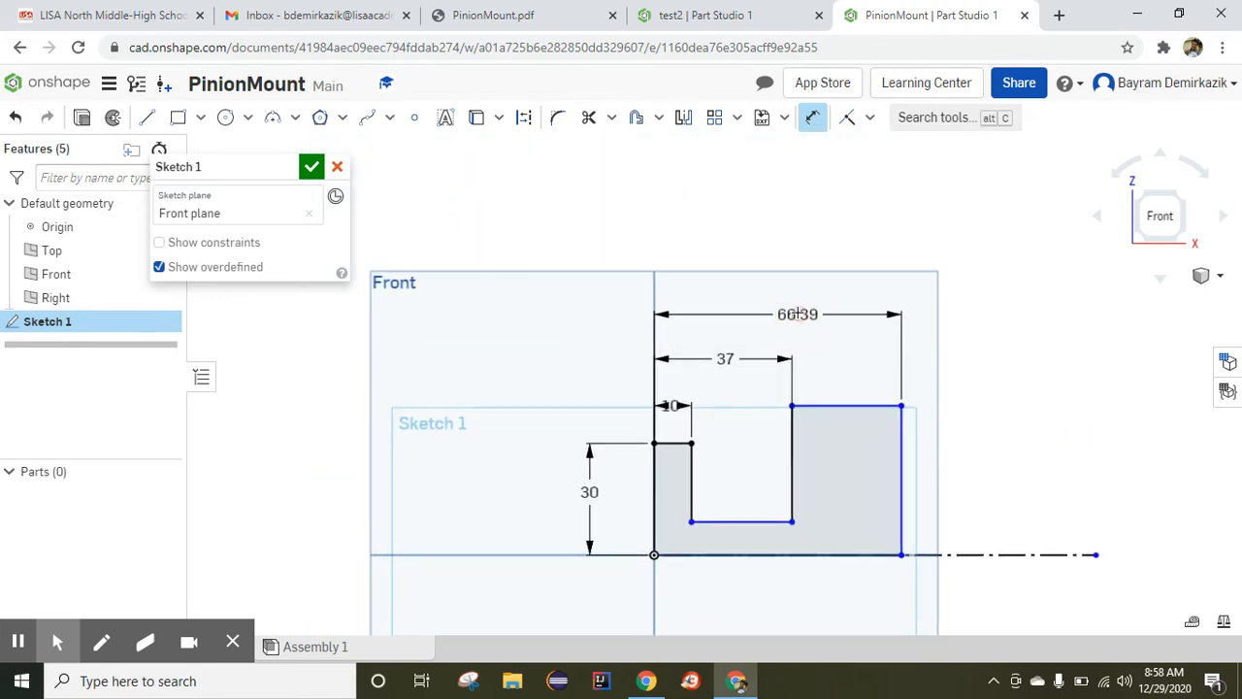
pyautogui.doubleClick(798, 314)
pyautogui.write('70')
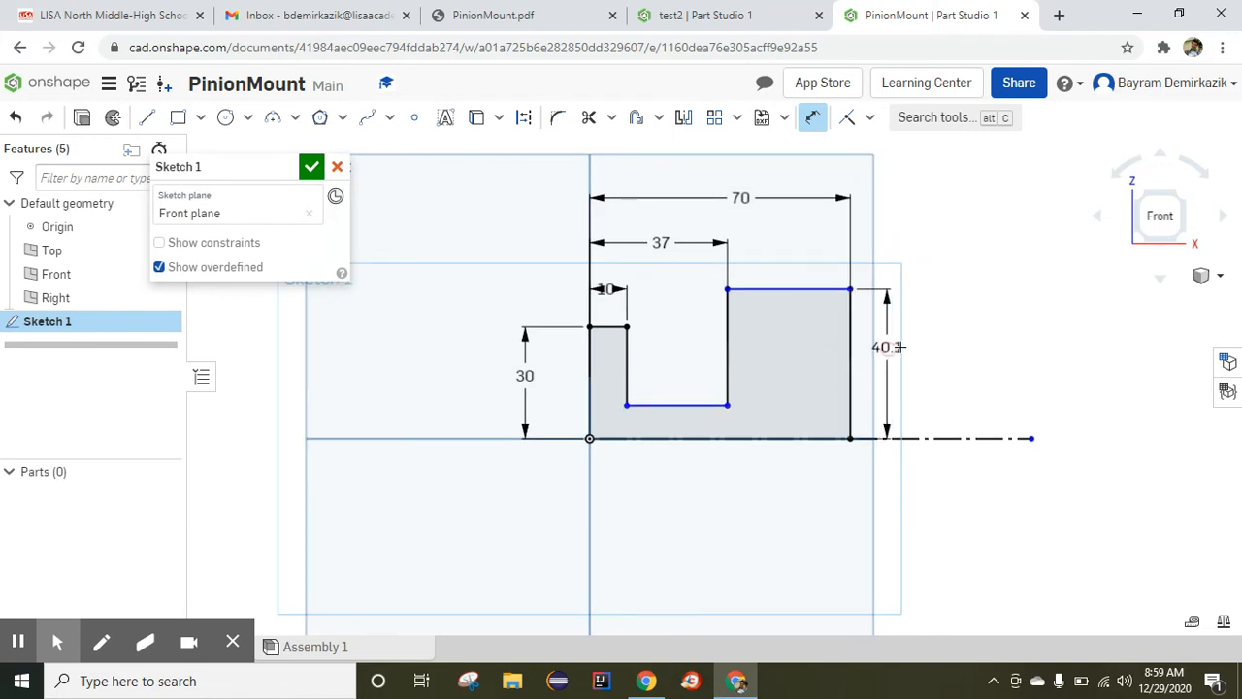
pyautogui.doubleClick(886, 347)
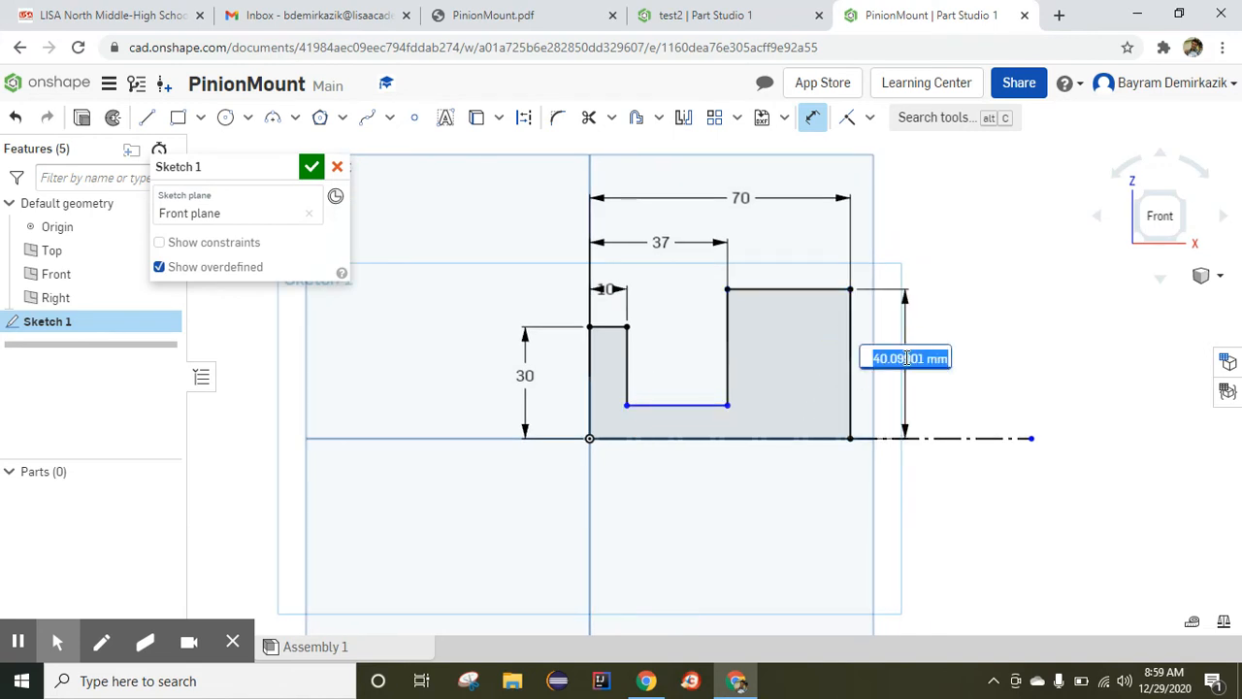
pyautogui.write('20')
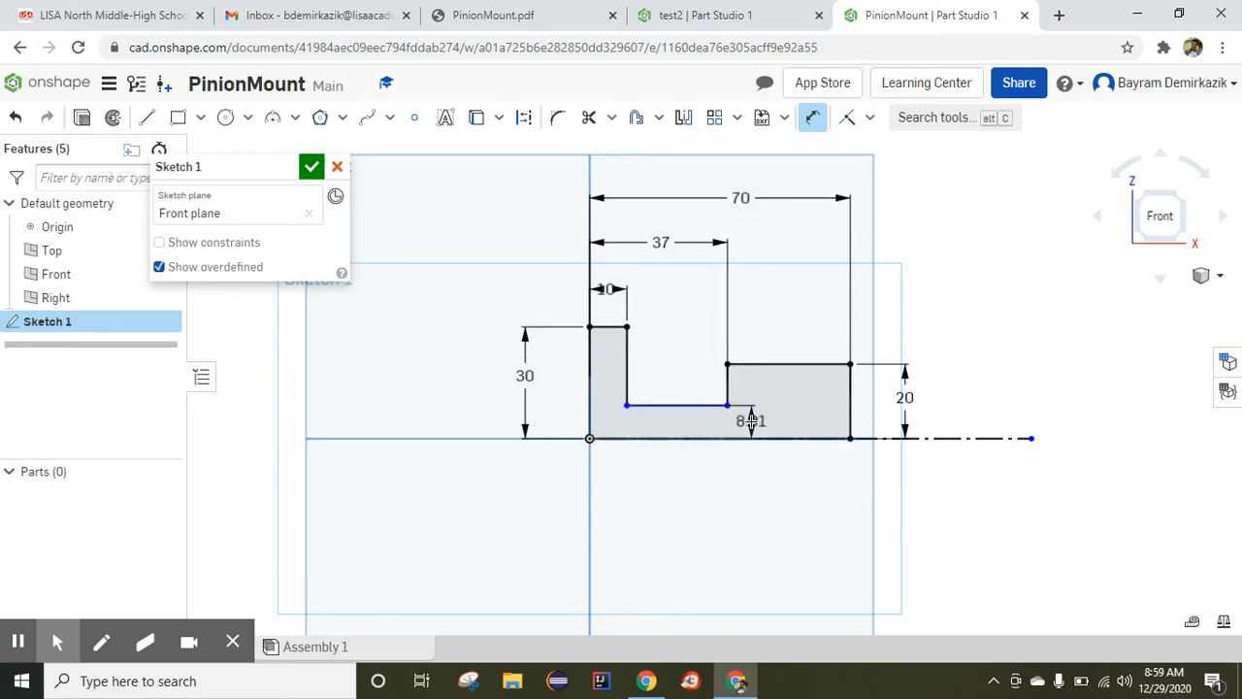
pyautogui.doubleClick(750, 420)
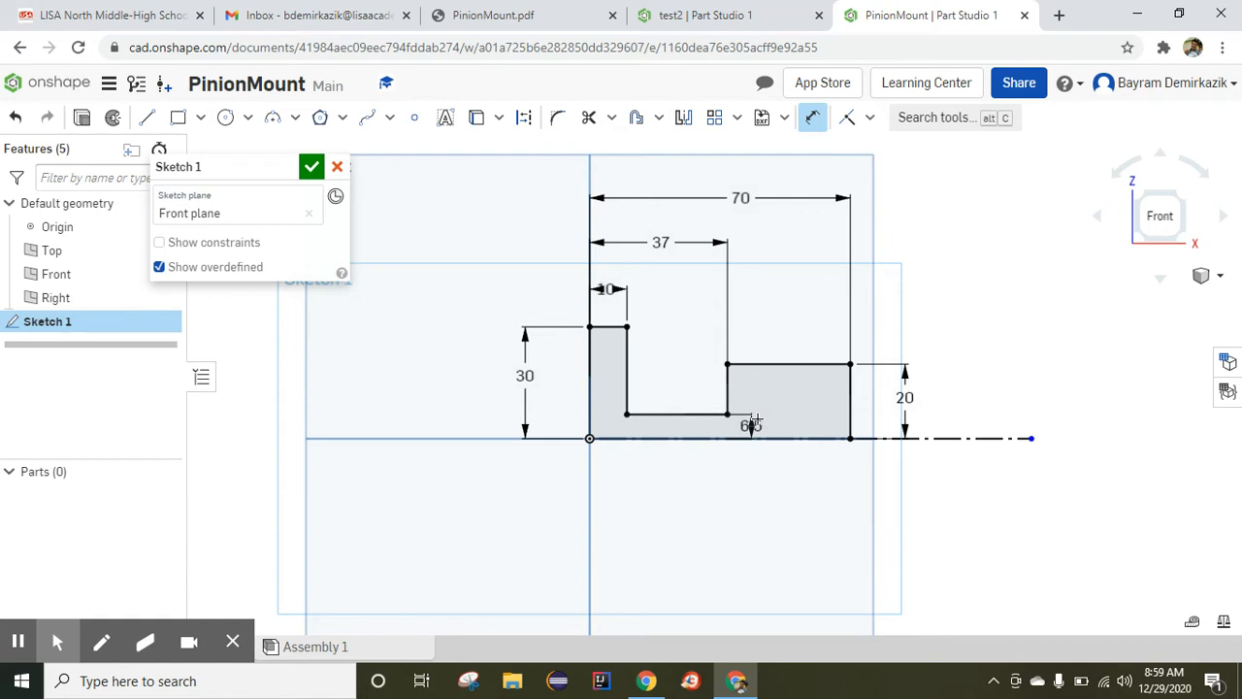
pyautogui.moveTo(735, 476)
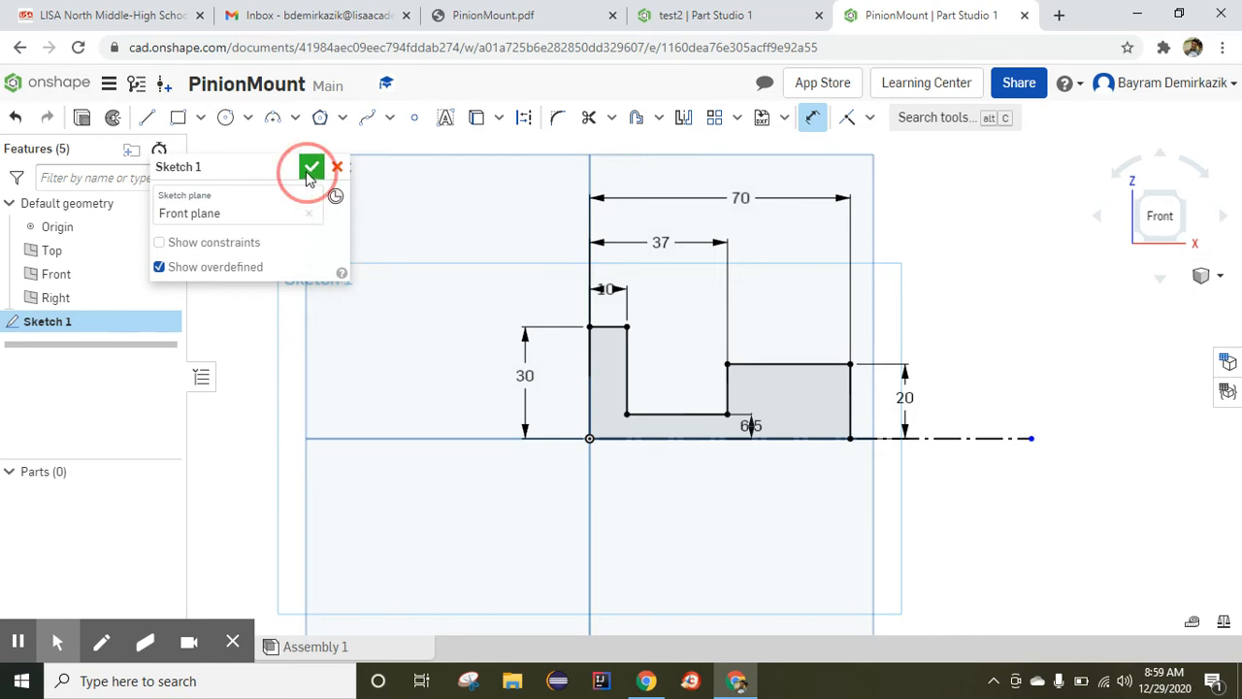
# Accept Sketch 1 with the 6.5 neck height completing the dimensioned profile.
pyautogui.click(311, 167)
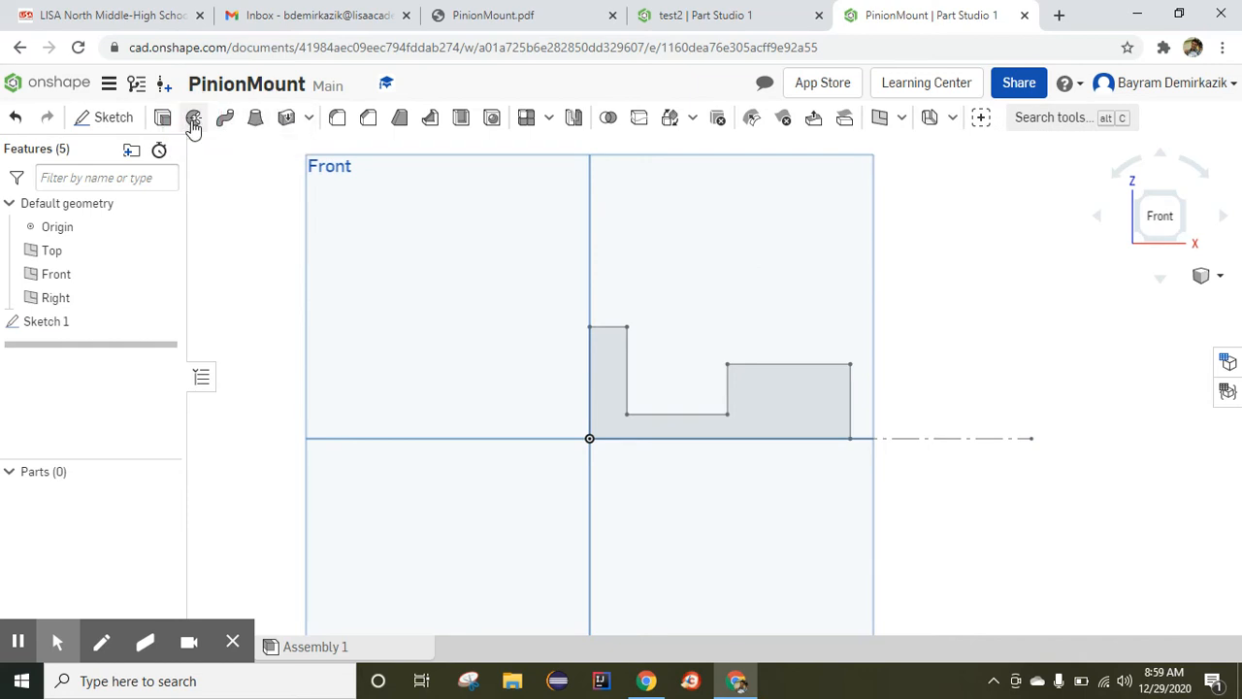
# Revolve the stepped sketch profile a full 360° about the centerline.
pyautogui.click(193, 117)
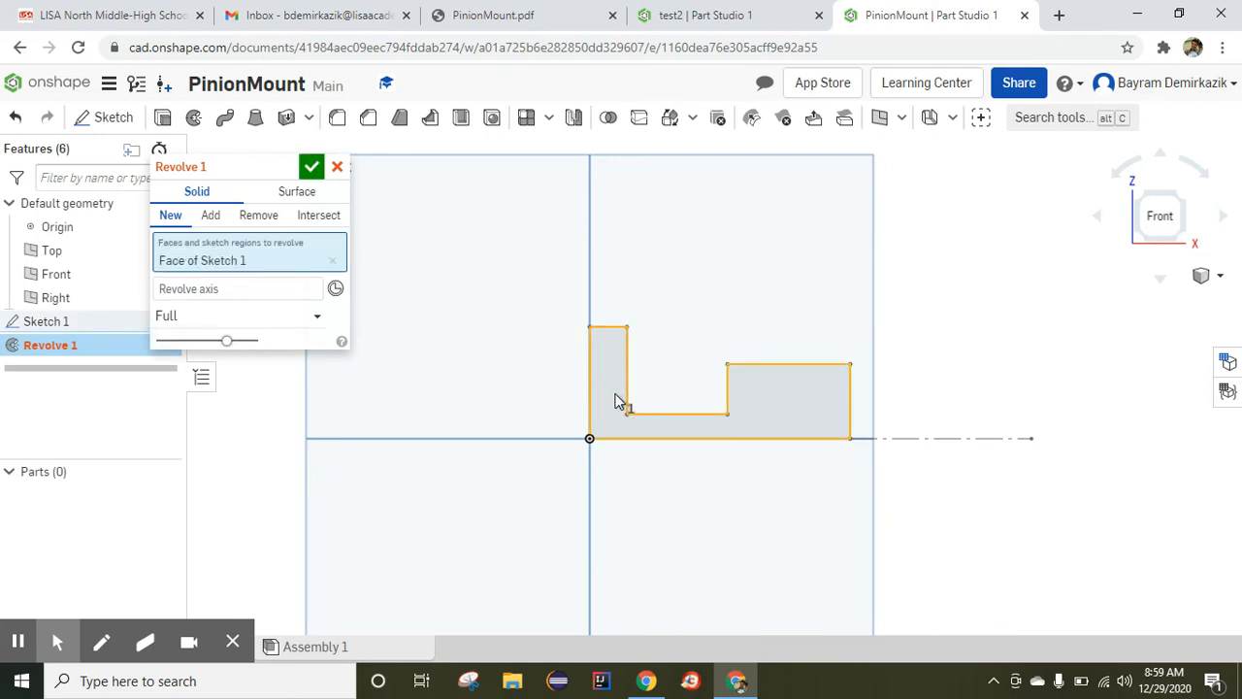
pyautogui.click(238, 288)
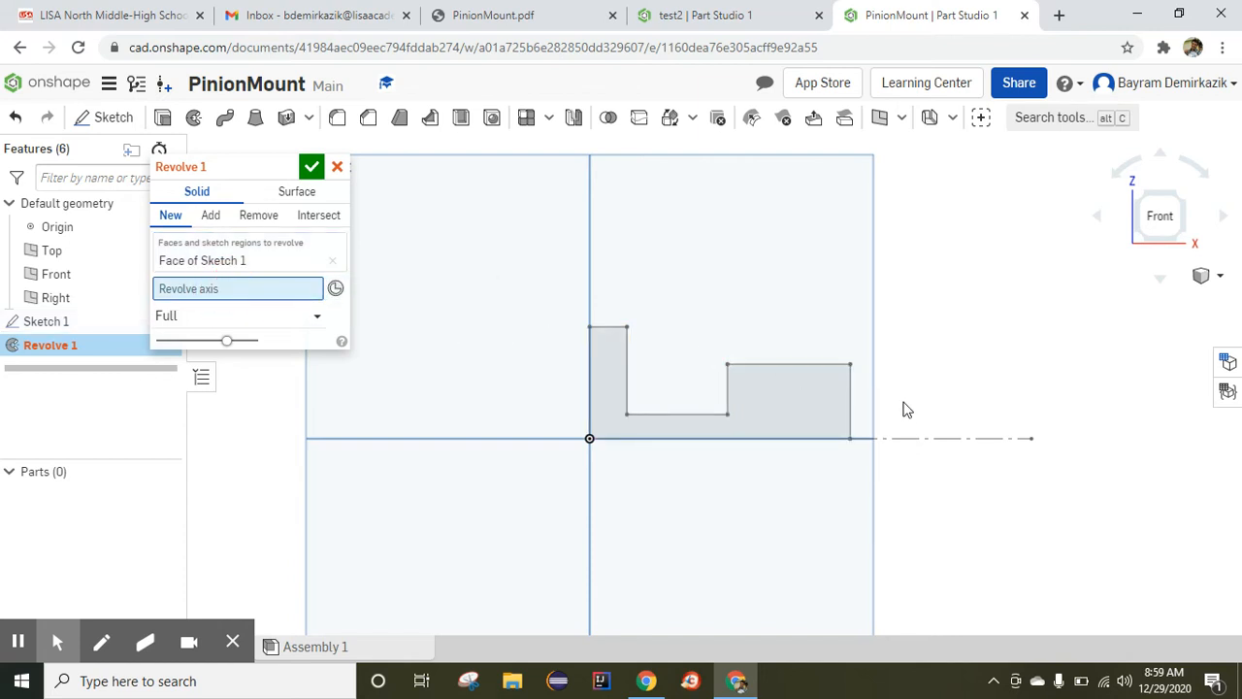
pyautogui.click(941, 438)
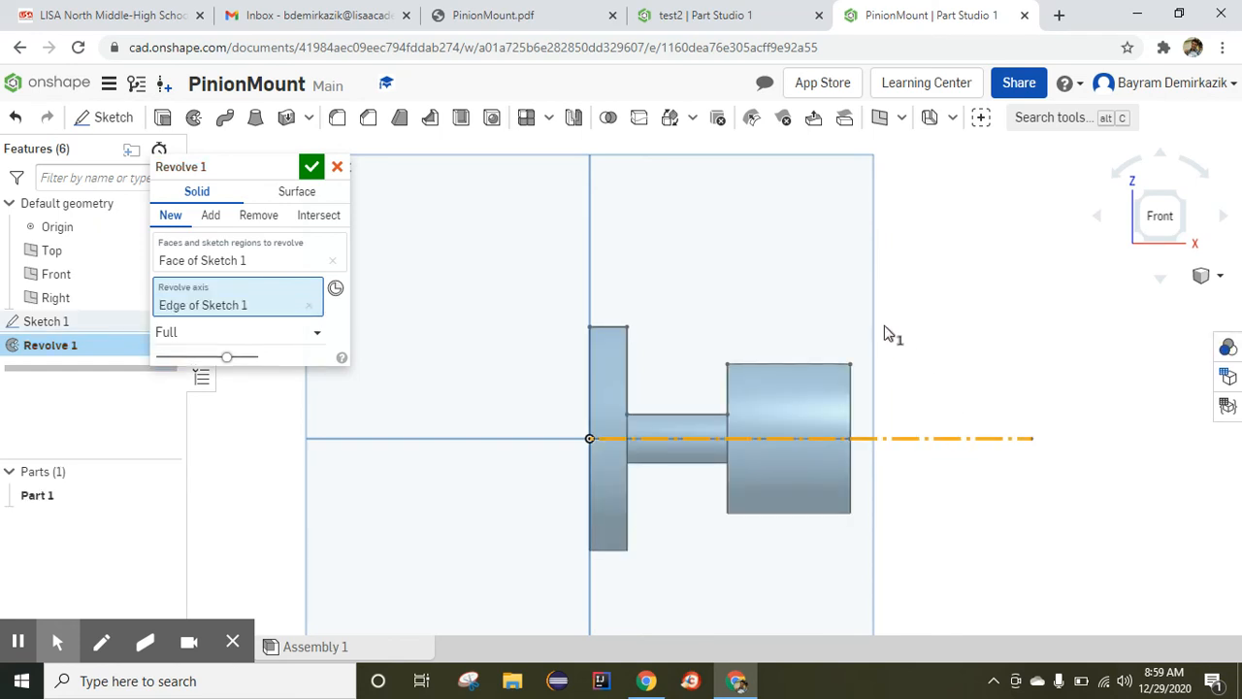
pyautogui.moveTo(755, 359)
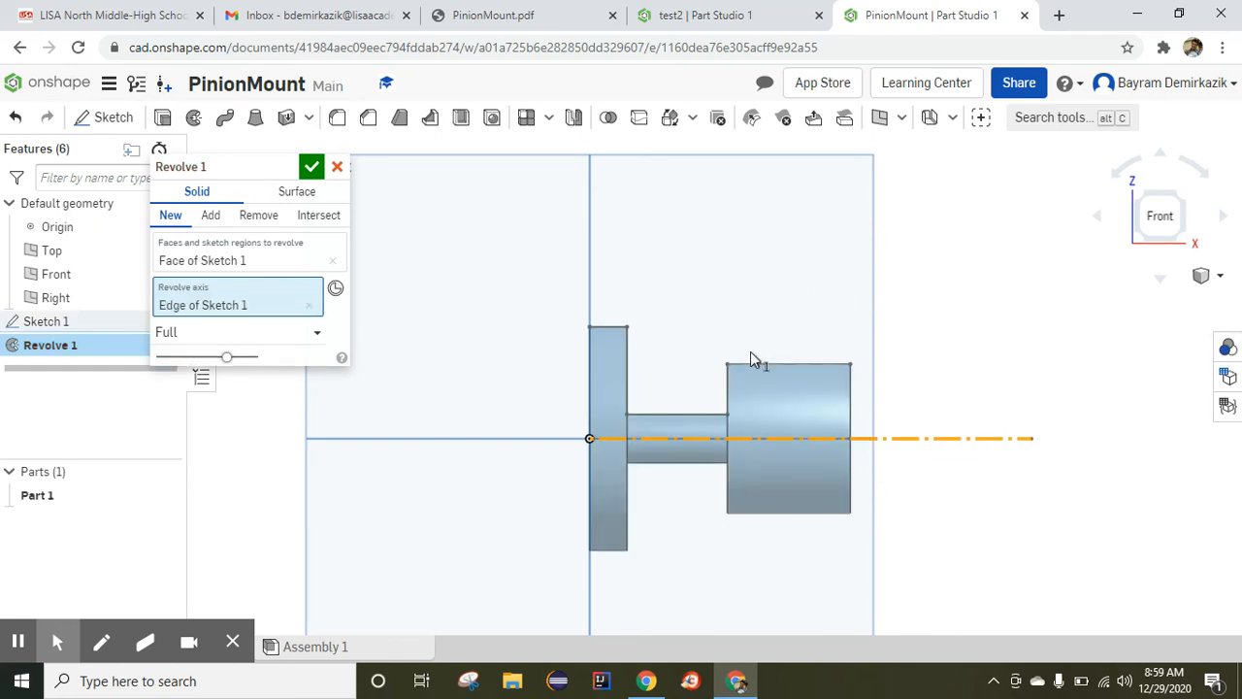
pyautogui.click(311, 166)
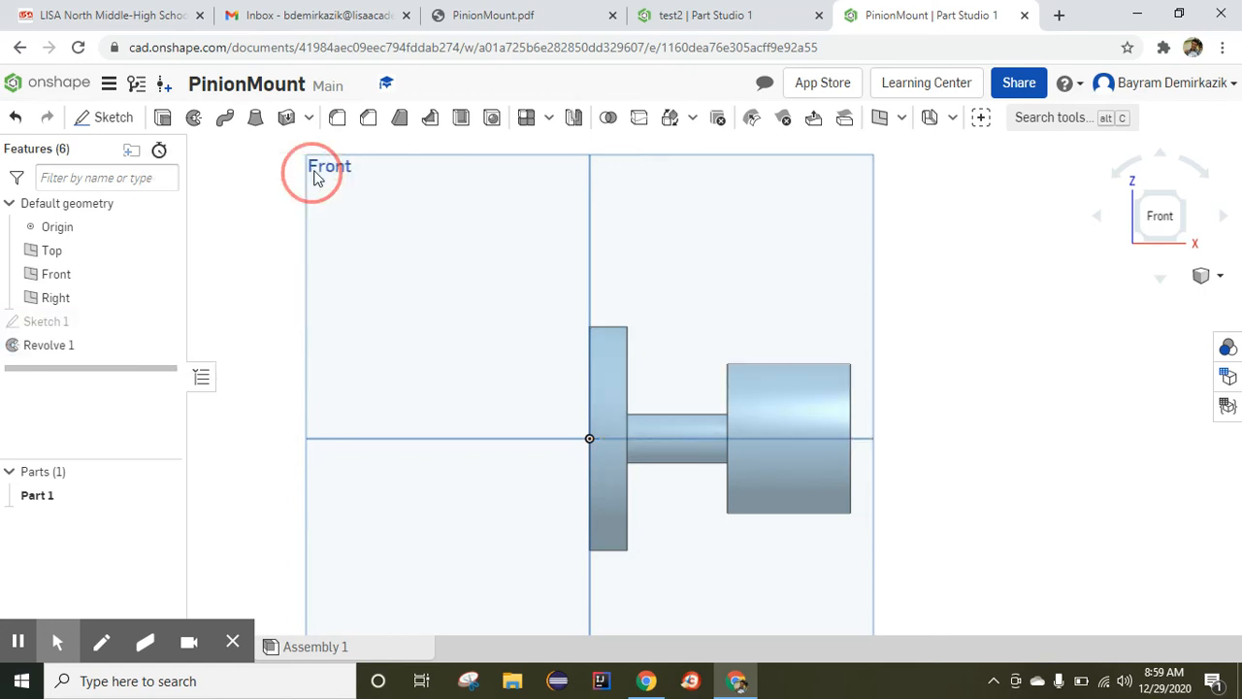
# Switch to the isometric view and select the large cylinder's end face.
pyautogui.click(1200, 276)
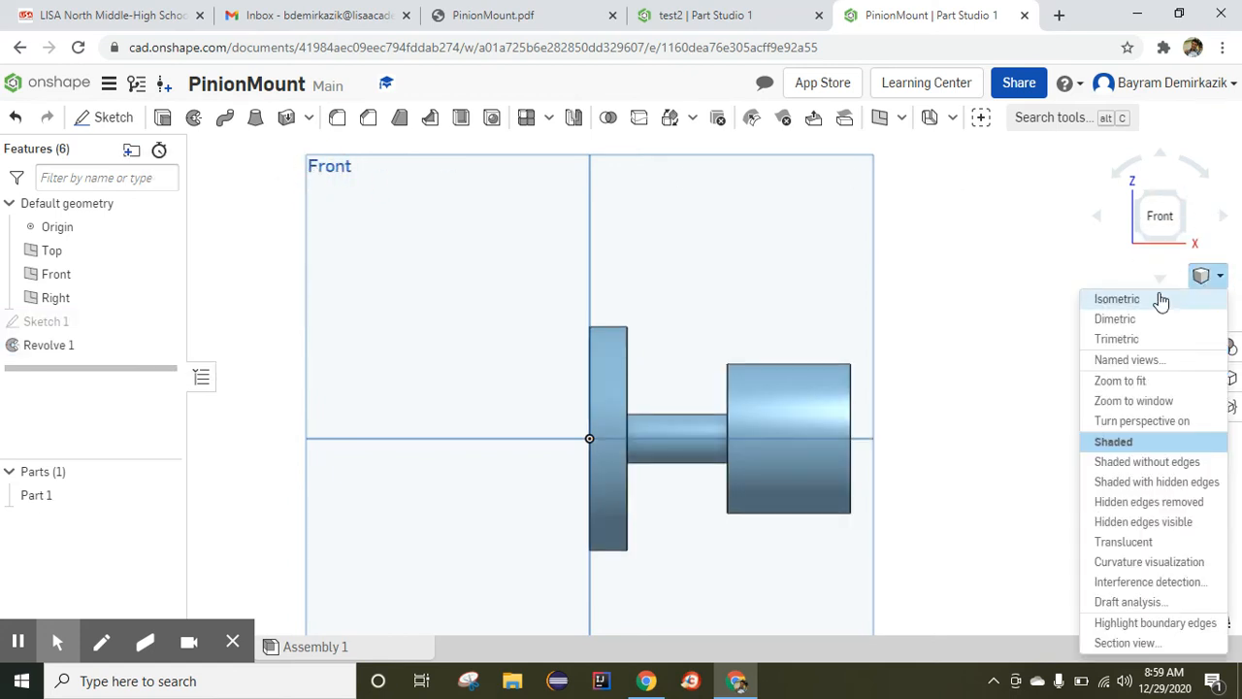
pyautogui.click(1118, 298)
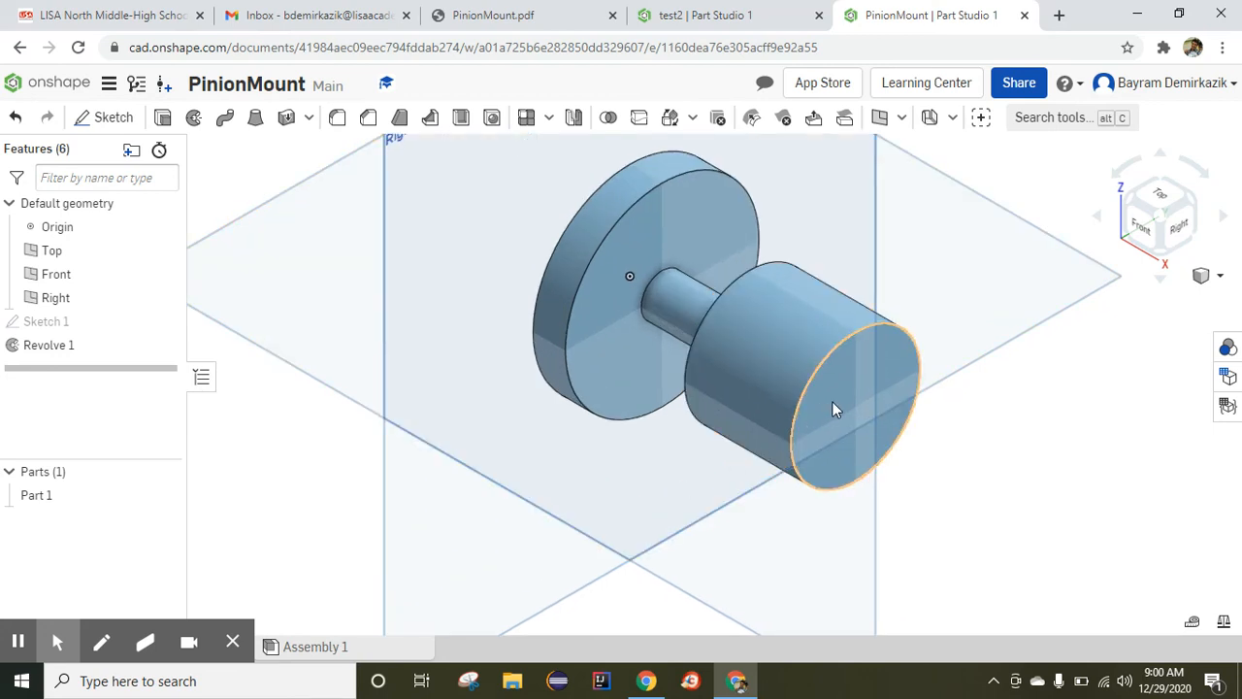
pyautogui.click(840, 405)
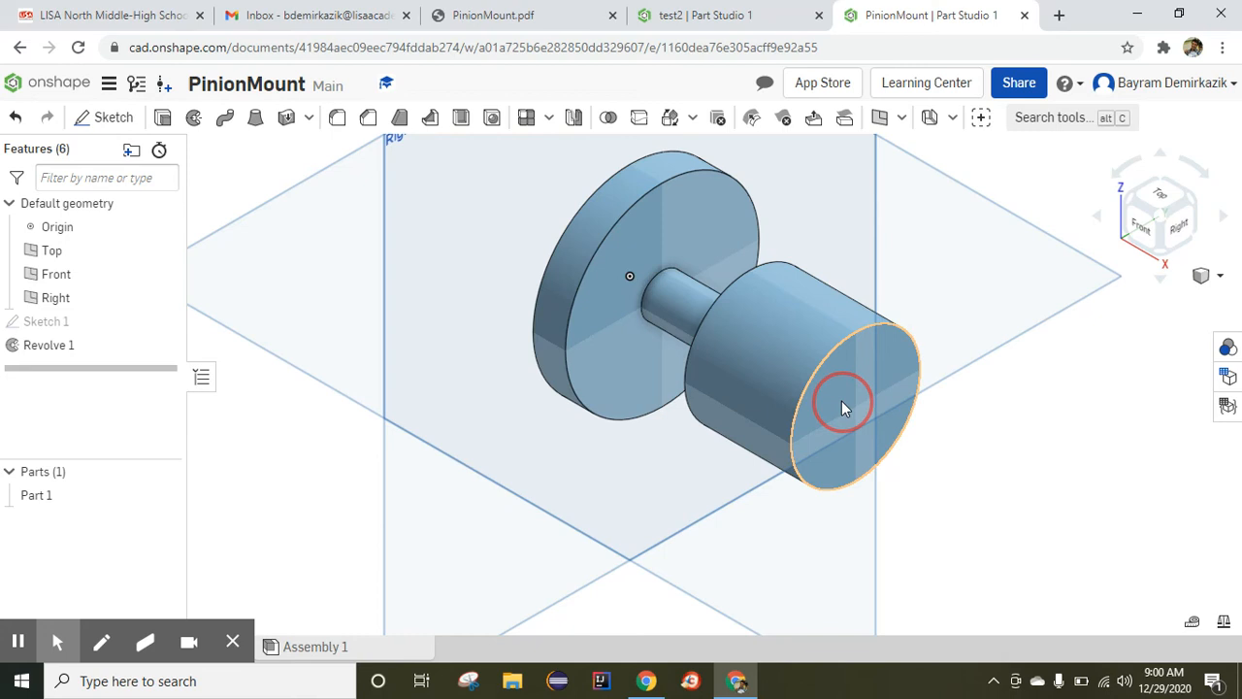
pyautogui.click(854, 407)
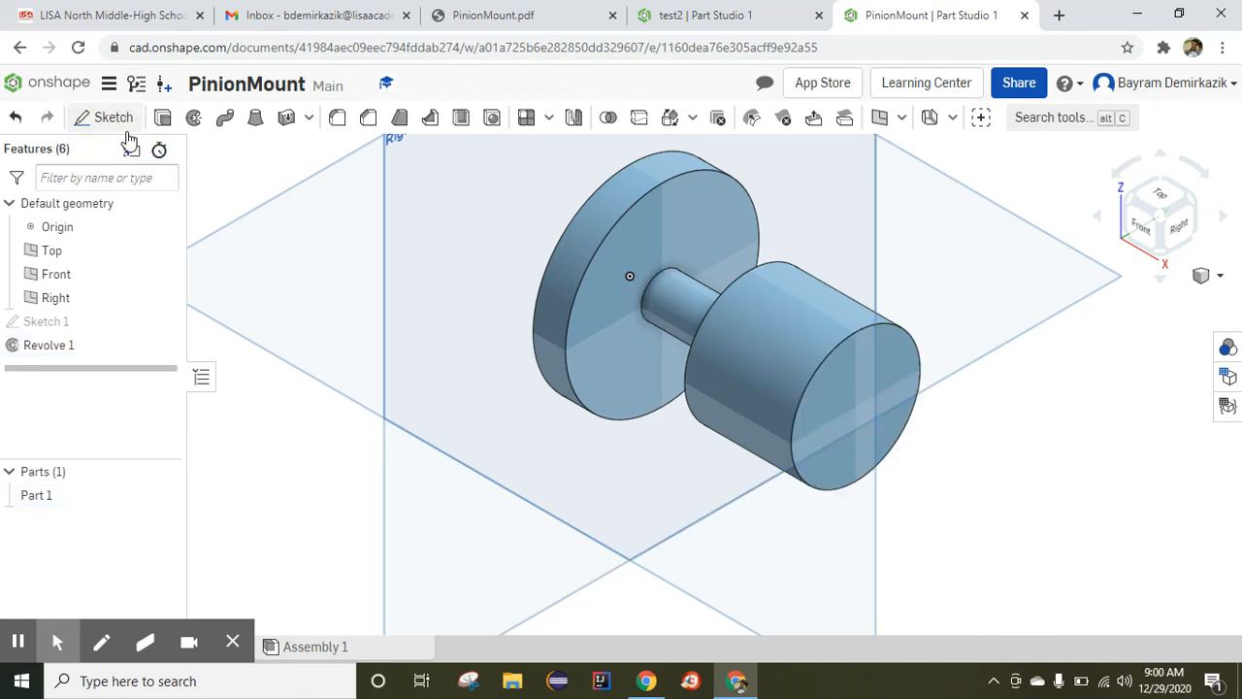
# On the cylinder end face, sketch a centred circle with a horizontal chord across its top.
pyautogui.click(114, 116)
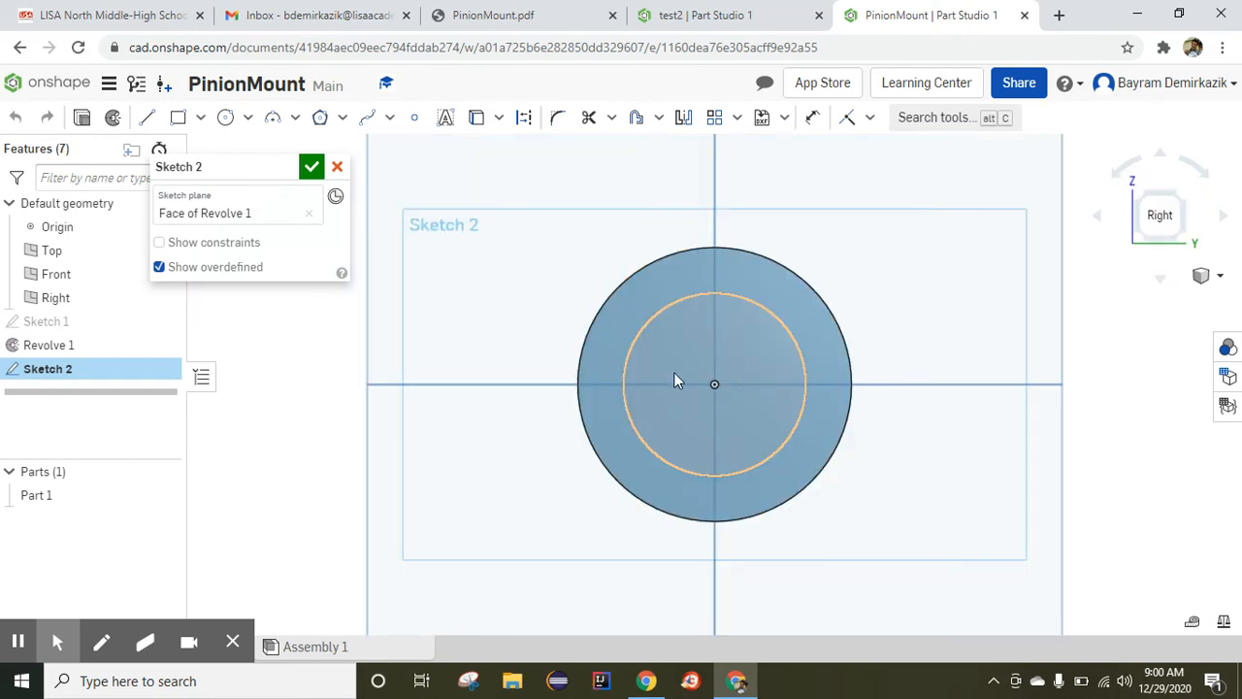
pyautogui.scroll(3)
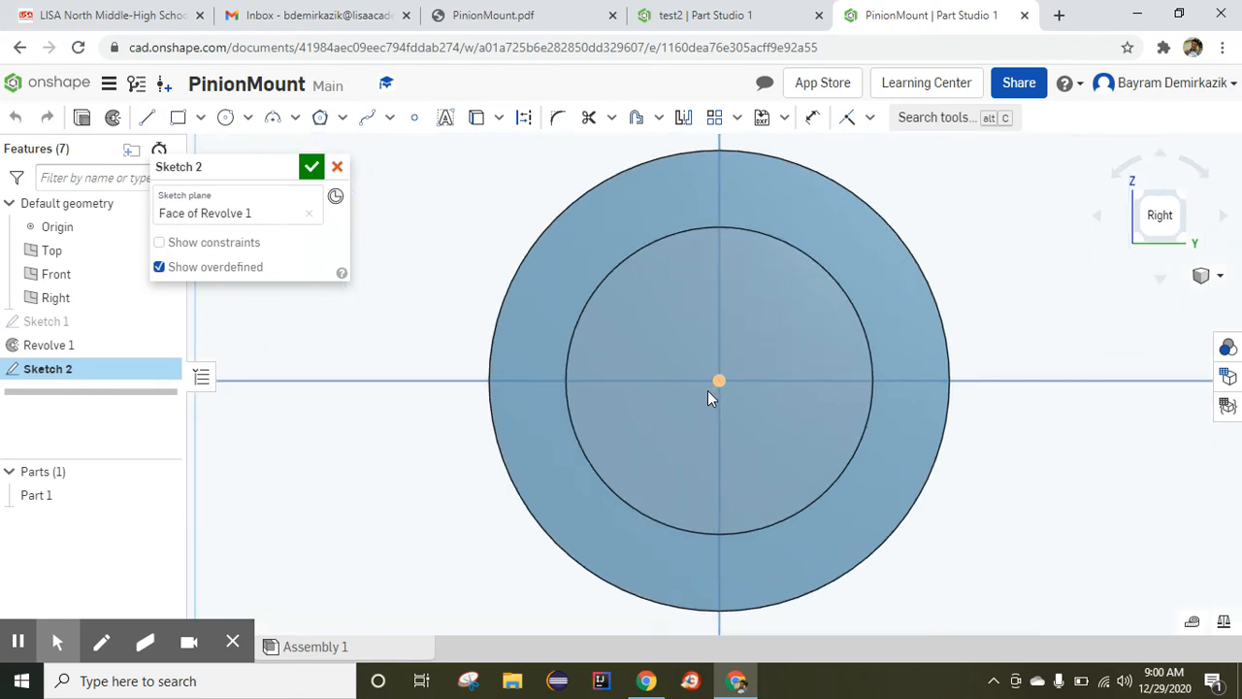
pyautogui.moveTo(224, 116)
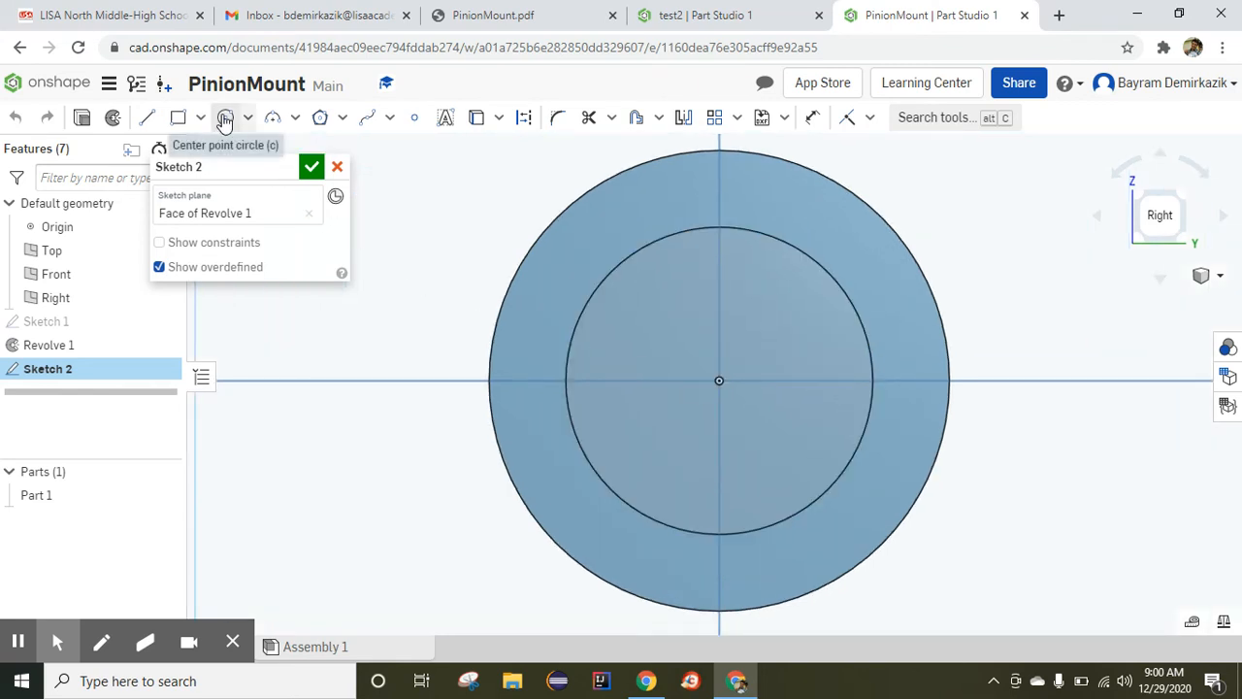
pyautogui.click(224, 117)
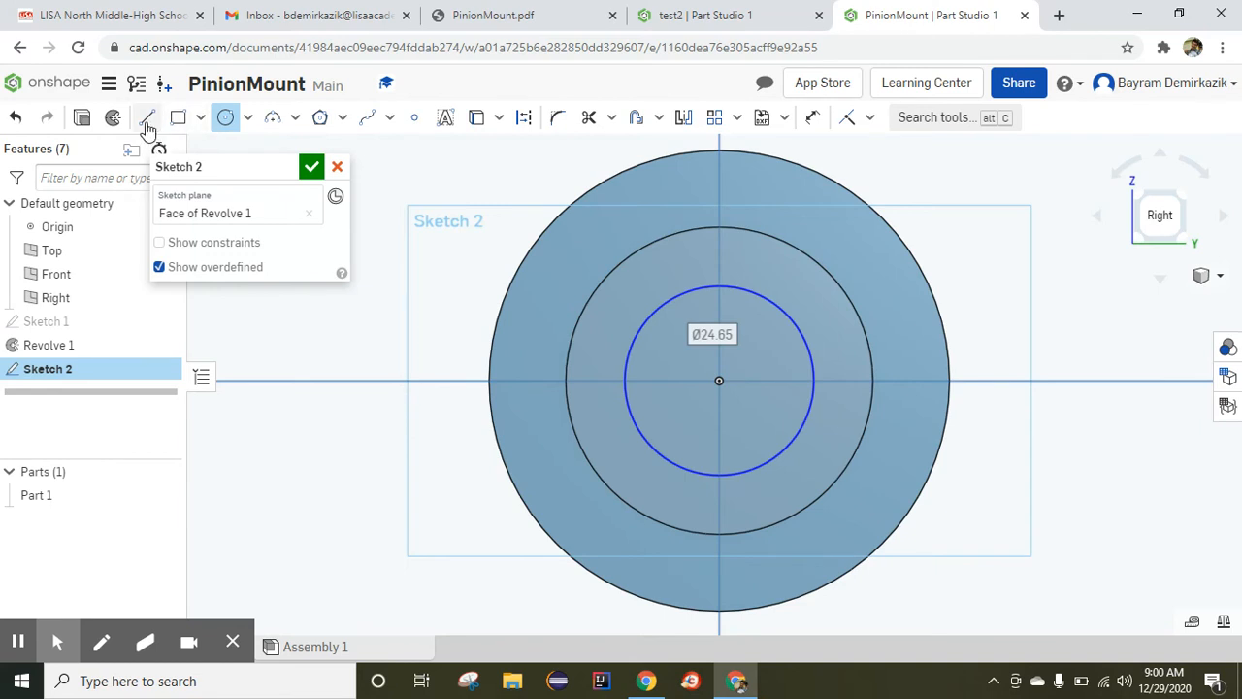
pyautogui.click(146, 118)
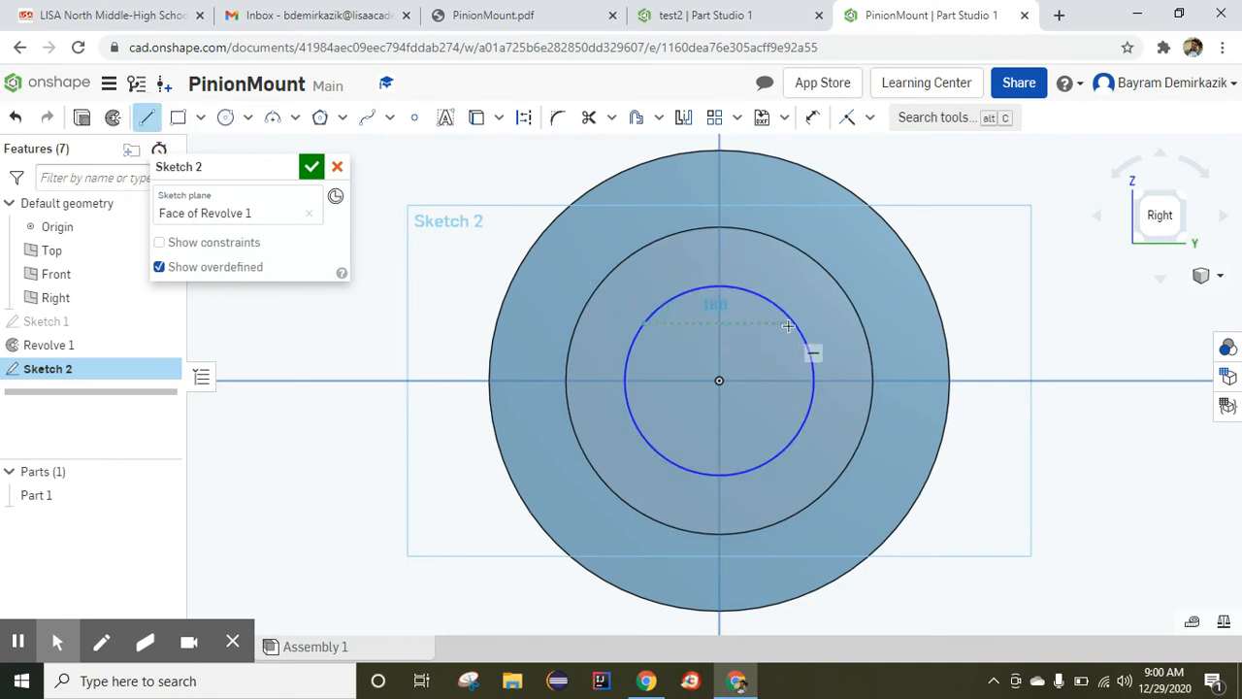
pyautogui.click(793, 326)
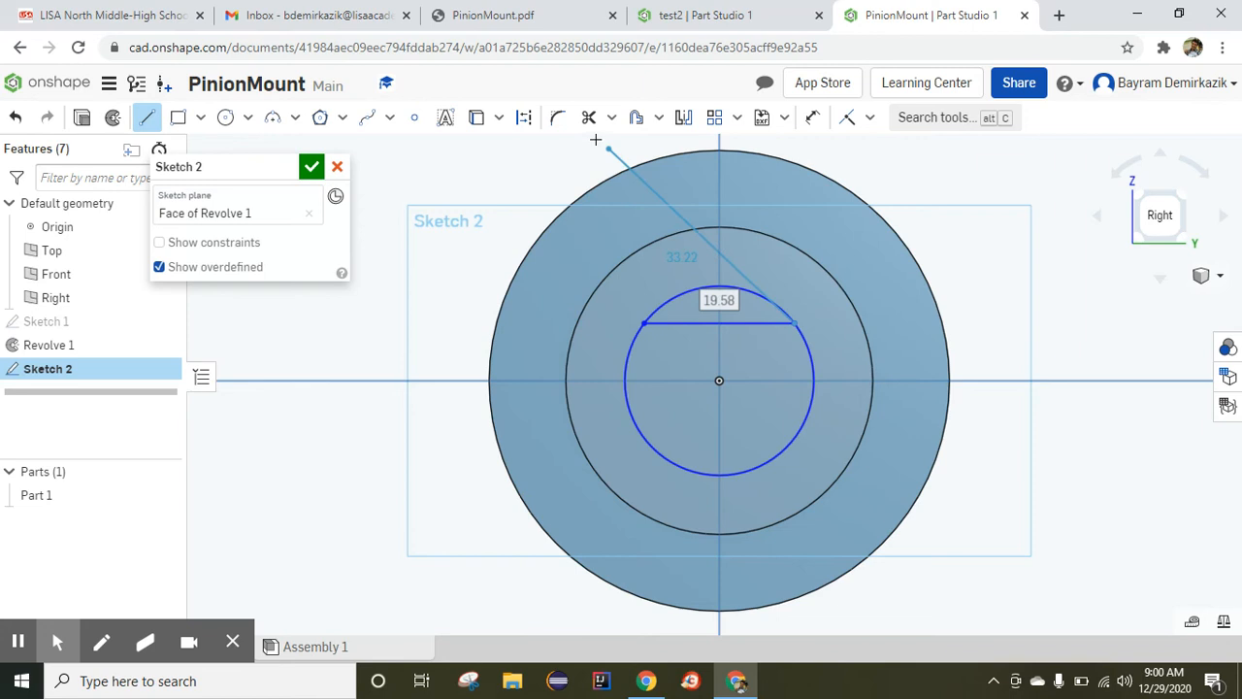
pyautogui.click(589, 118)
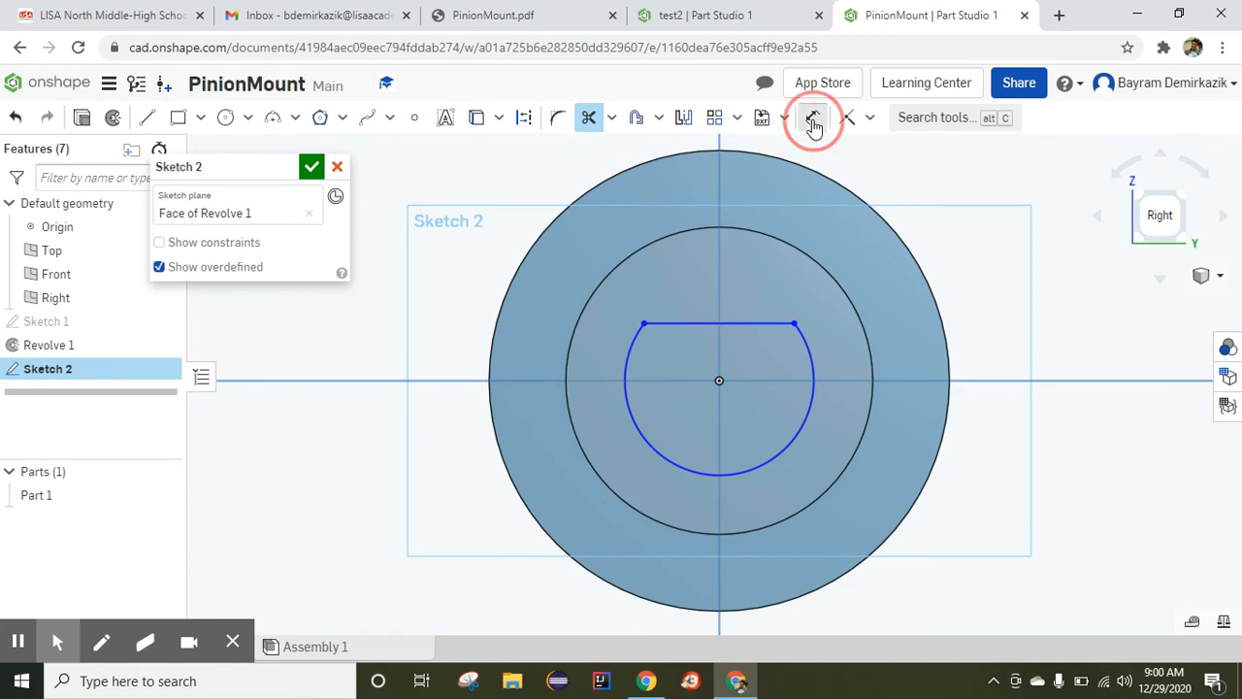
# Dimension the D-shape R15 with the flat 12 from centre, and close Sketch 2.
pyautogui.click(814, 116)
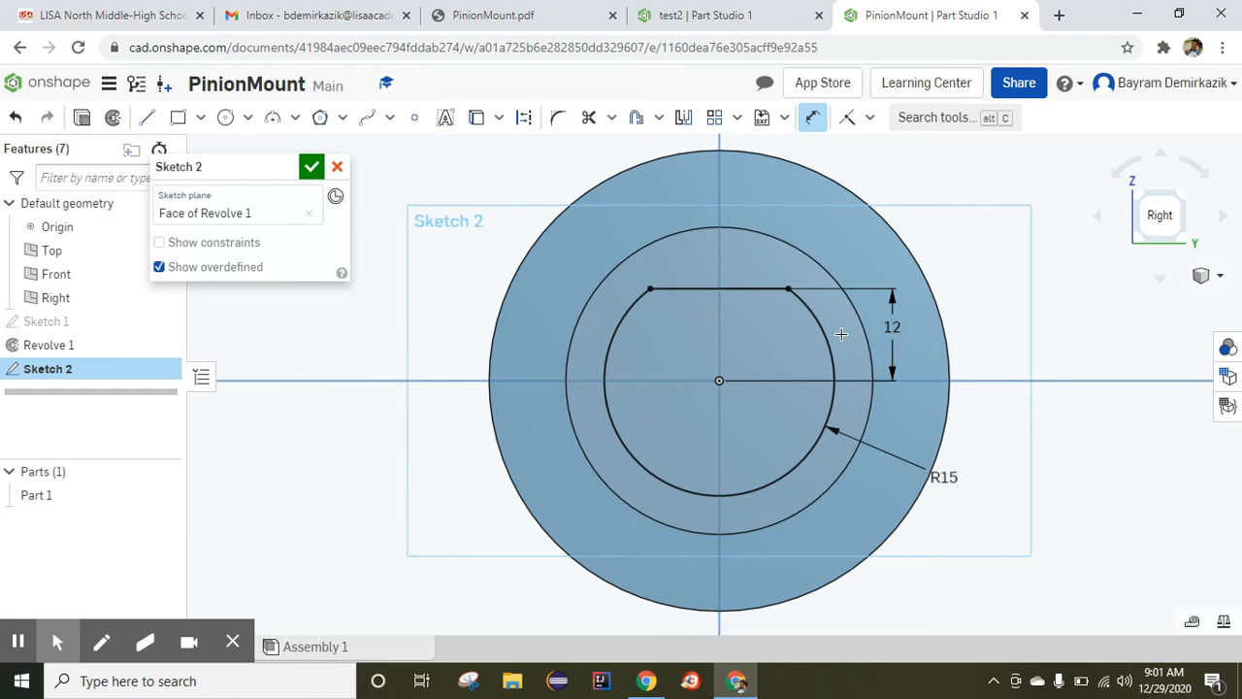
pyautogui.moveTo(534, 298)
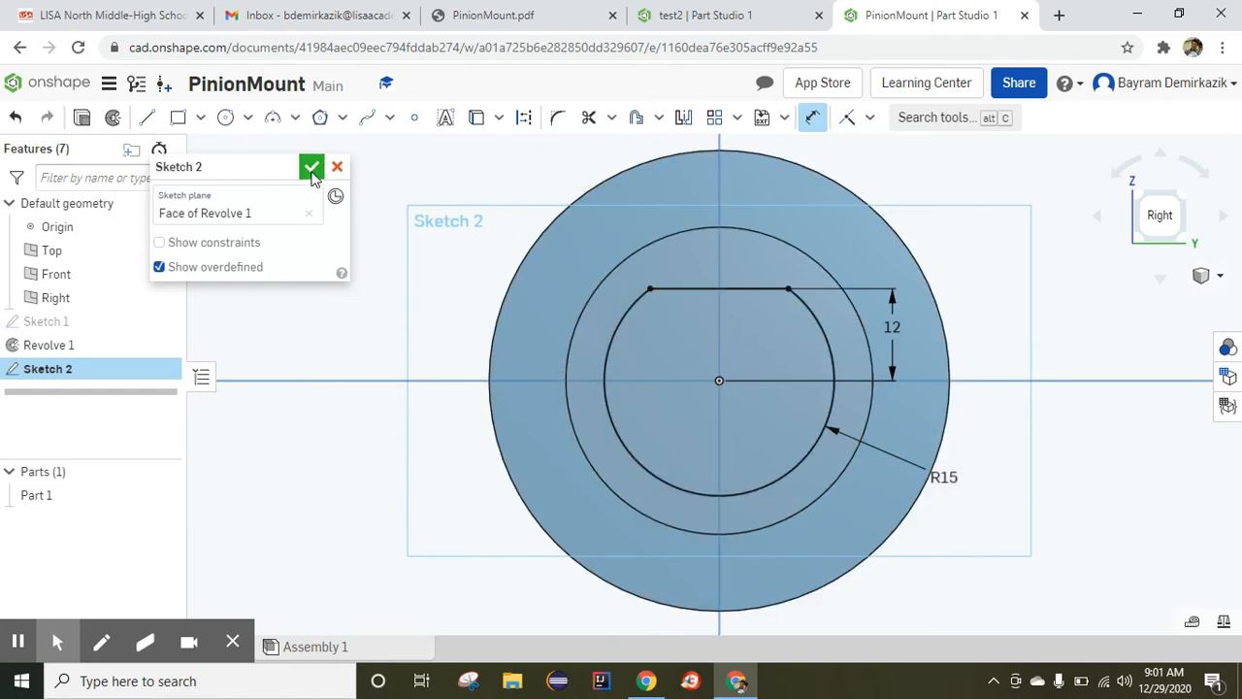
pyautogui.click(312, 167)
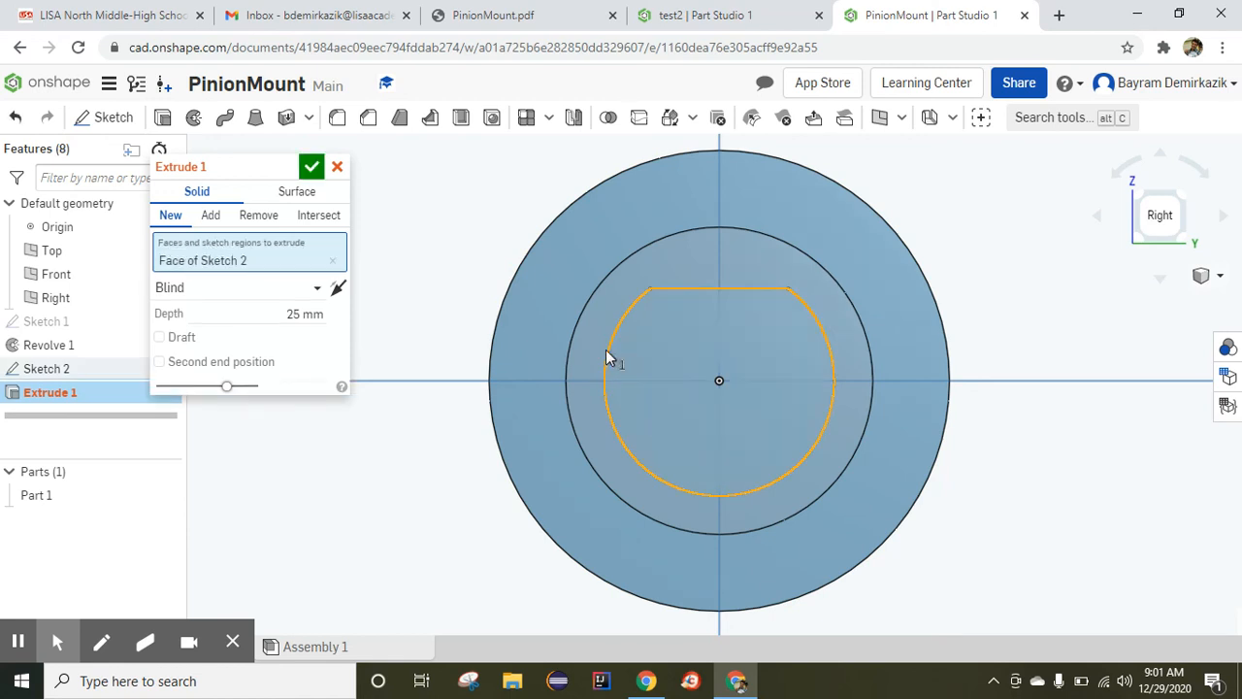
# Set Extrude 1 to Remove at 25 mm blind depth and accept the D-shaped cut.
pyautogui.click(258, 215)
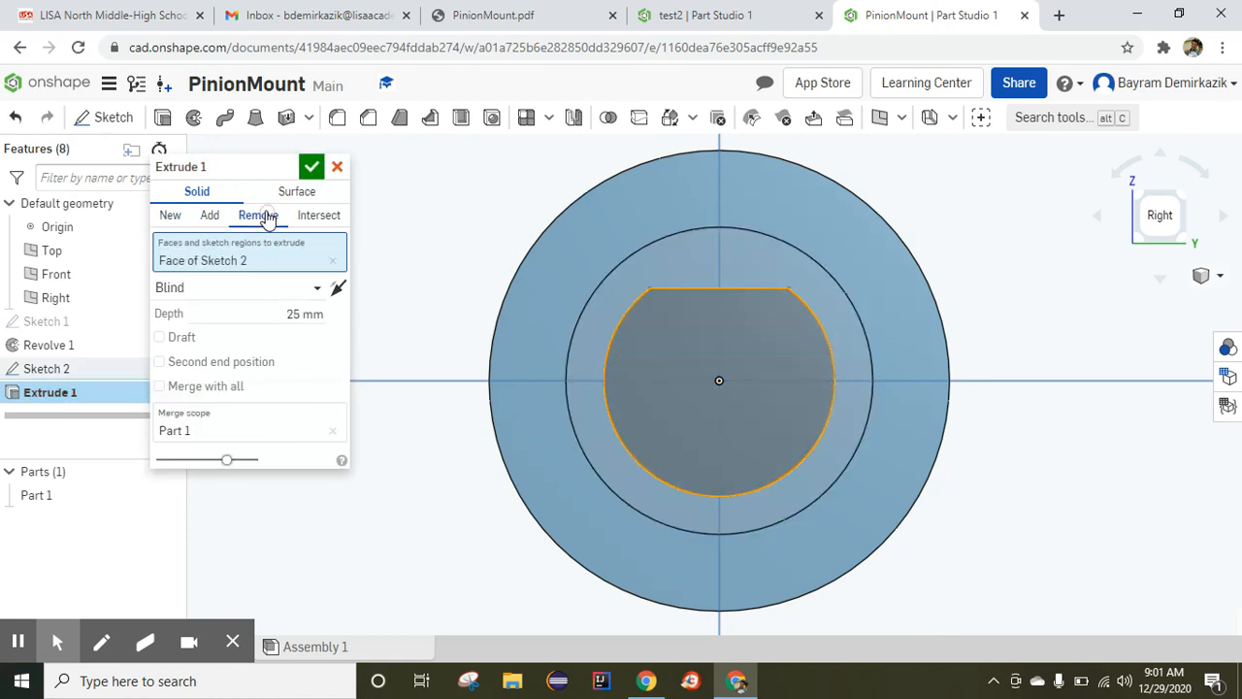
pyautogui.moveTo(320, 219)
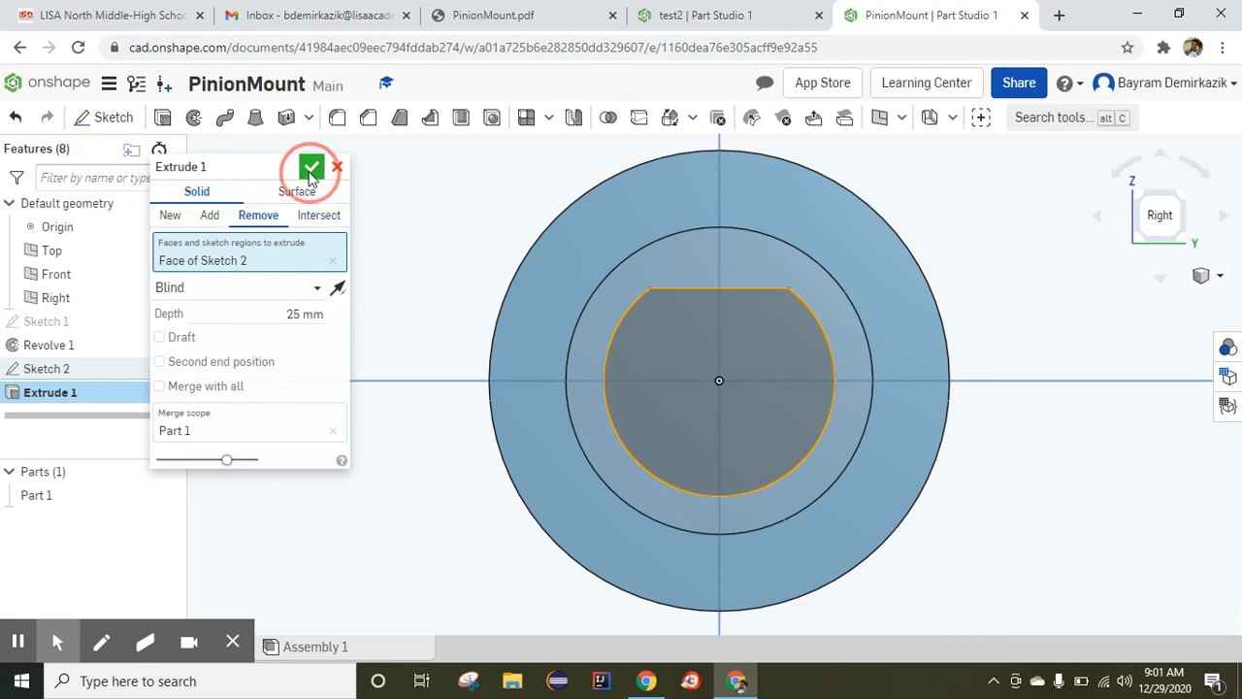
pyautogui.click(311, 167)
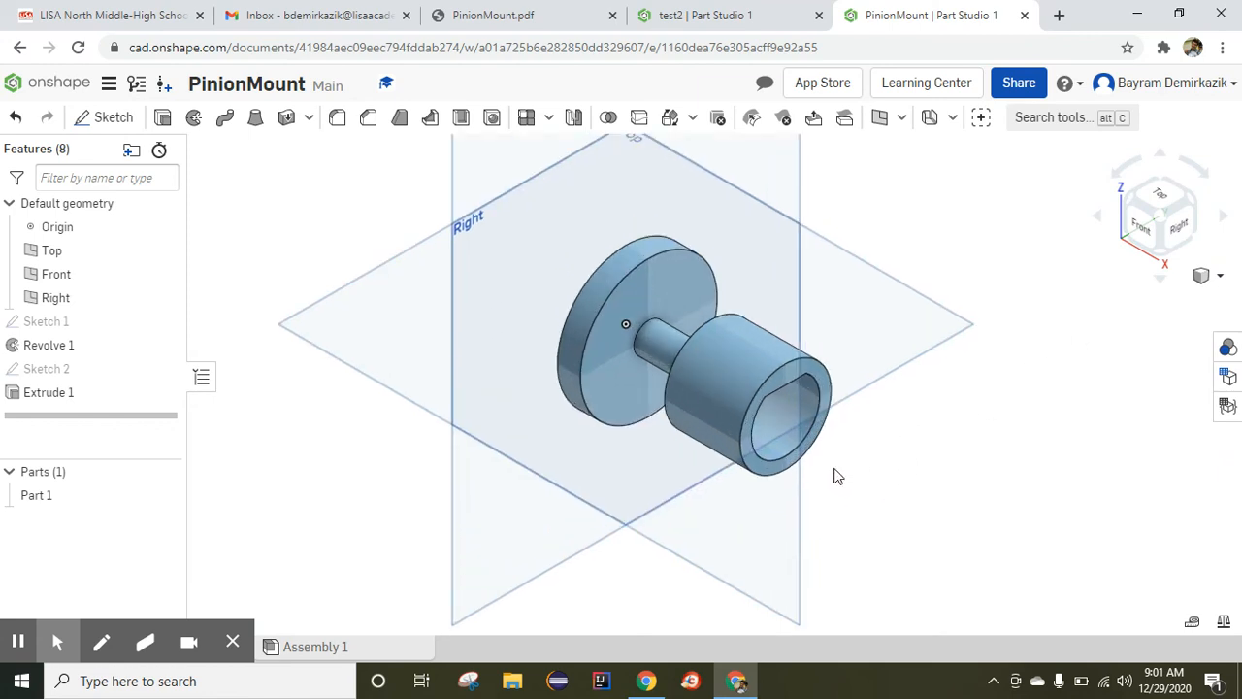
# Assign Carbon Steel from the material library to Part 1.
pyautogui.moveTo(839, 475); pyautogui.dragTo(471, 524)
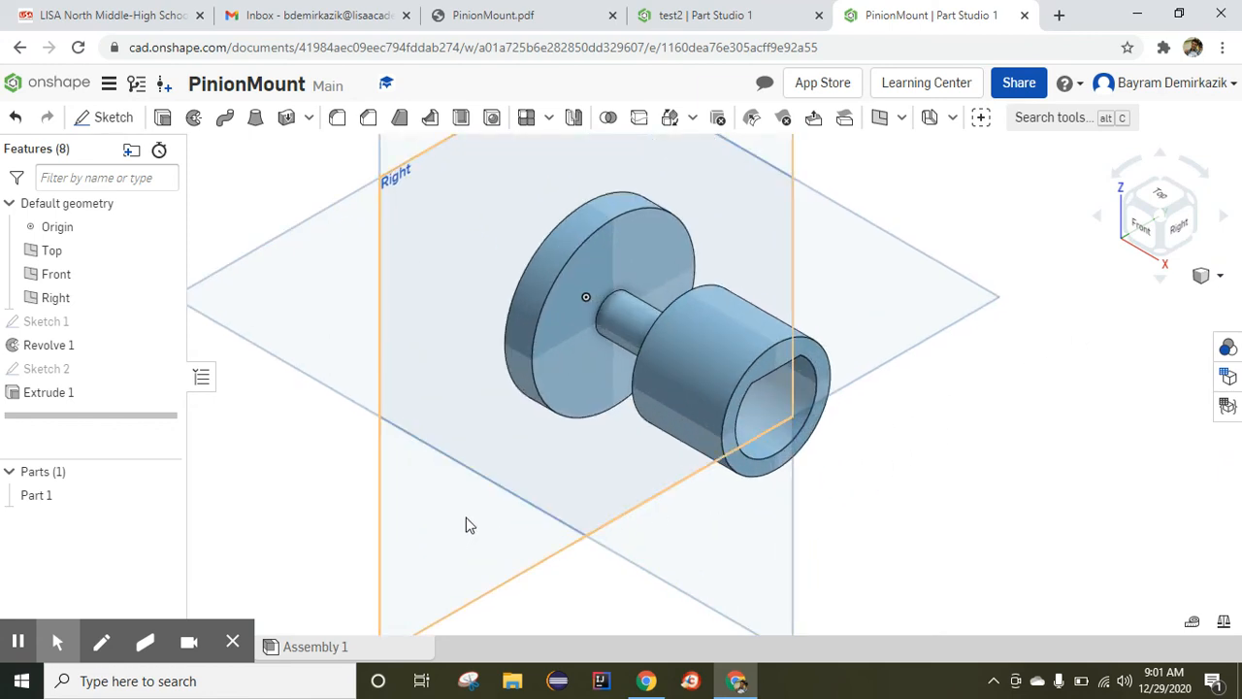
pyautogui.click(35, 495)
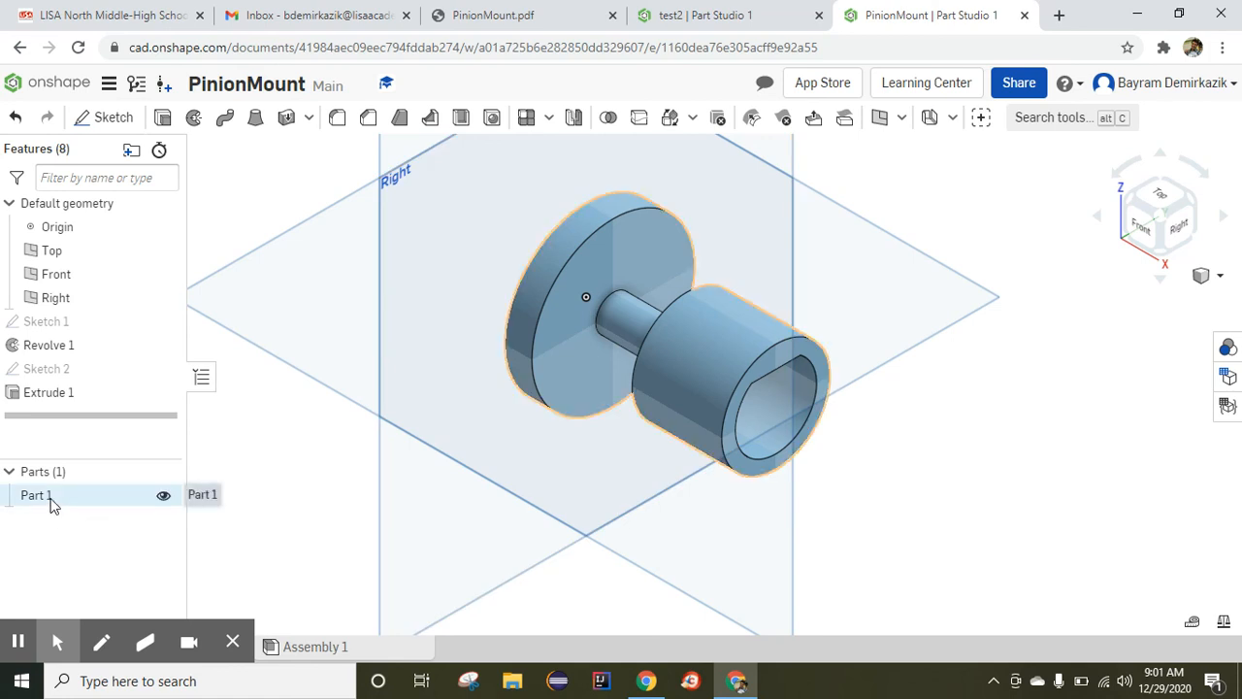
pyautogui.rightClick(36, 495)
pyautogui.write('c')
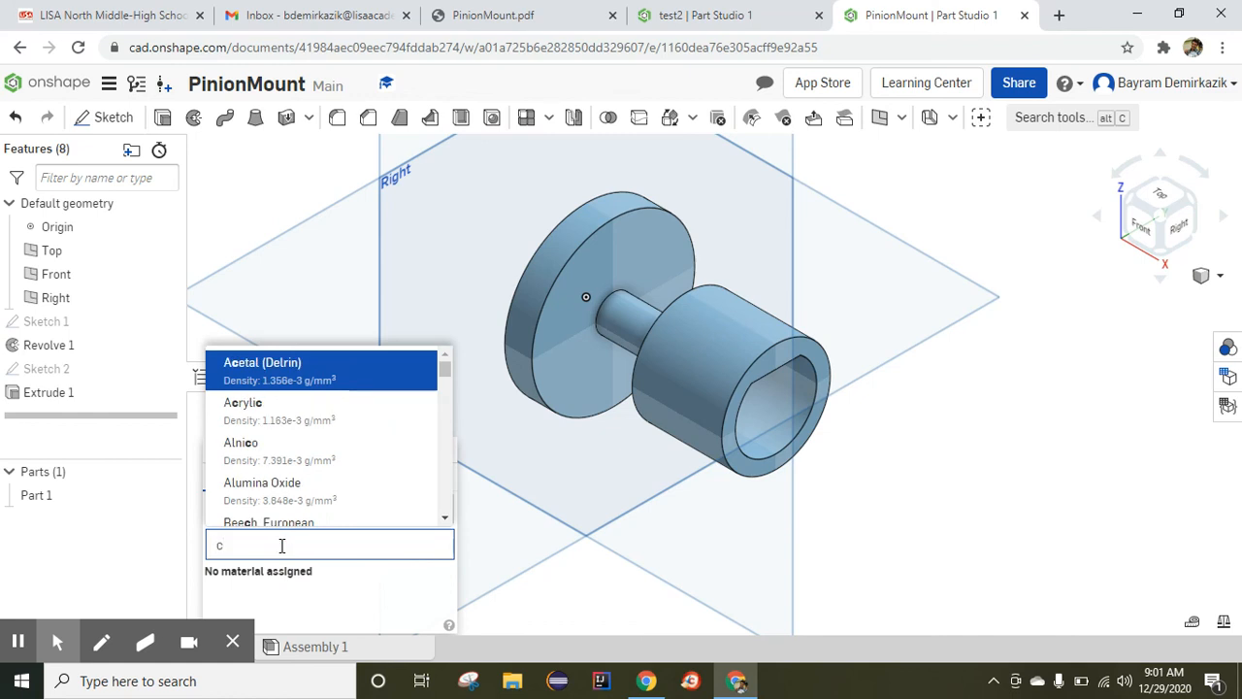
pyautogui.write('arbo')
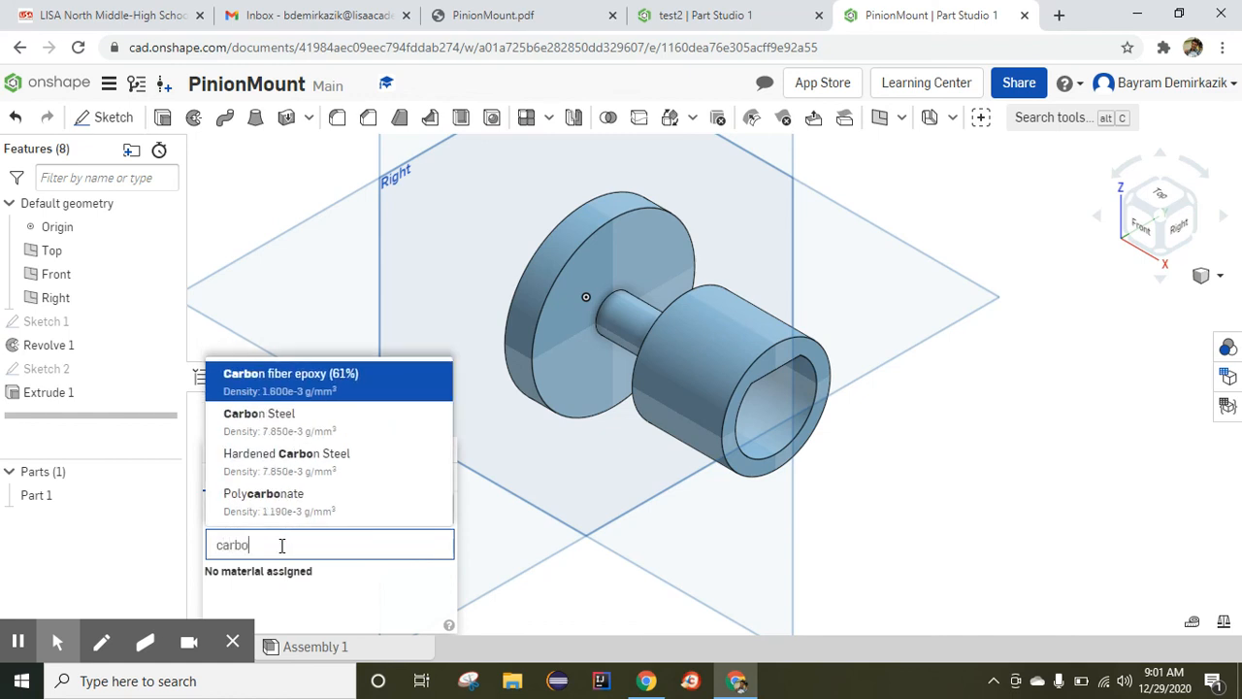
pyautogui.click(260, 413)
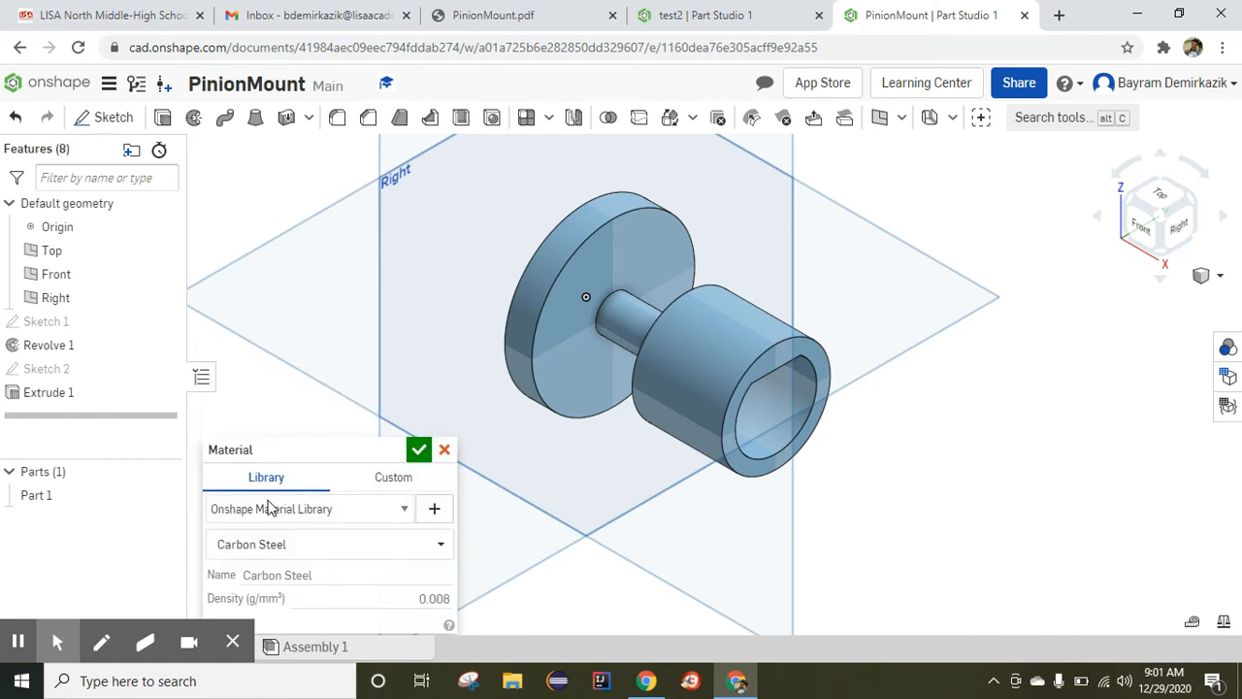
pyautogui.click(418, 448)
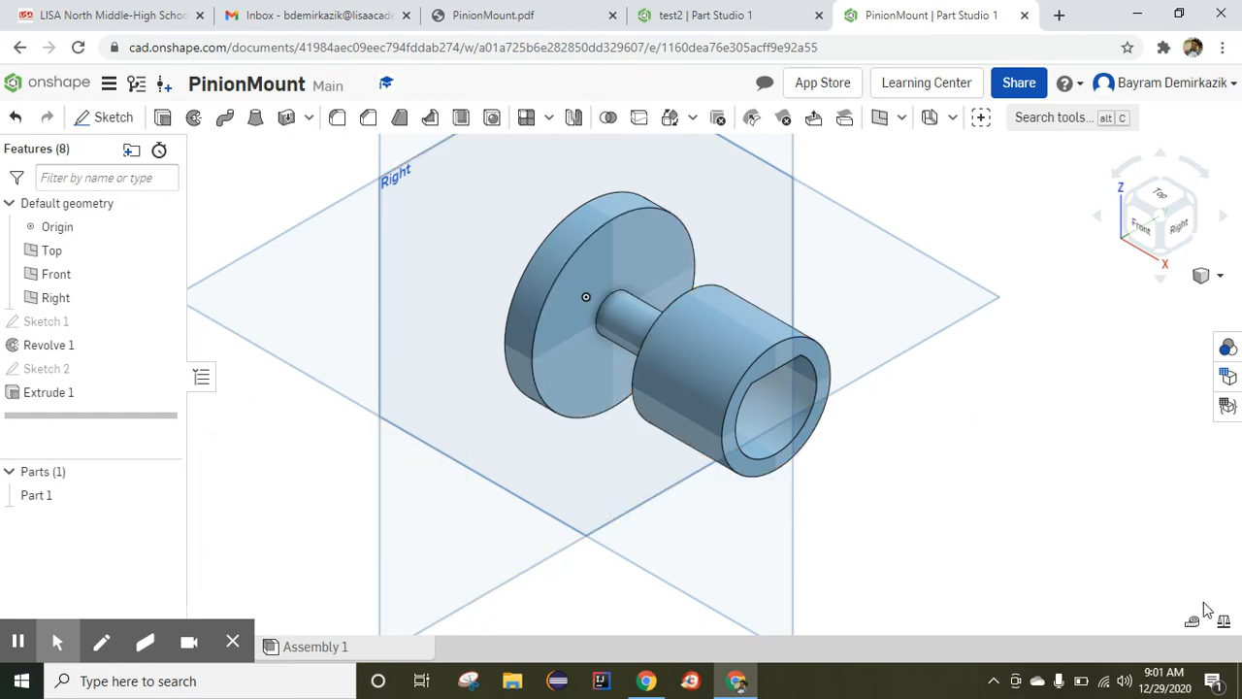
pyautogui.moveTo(1224, 623)
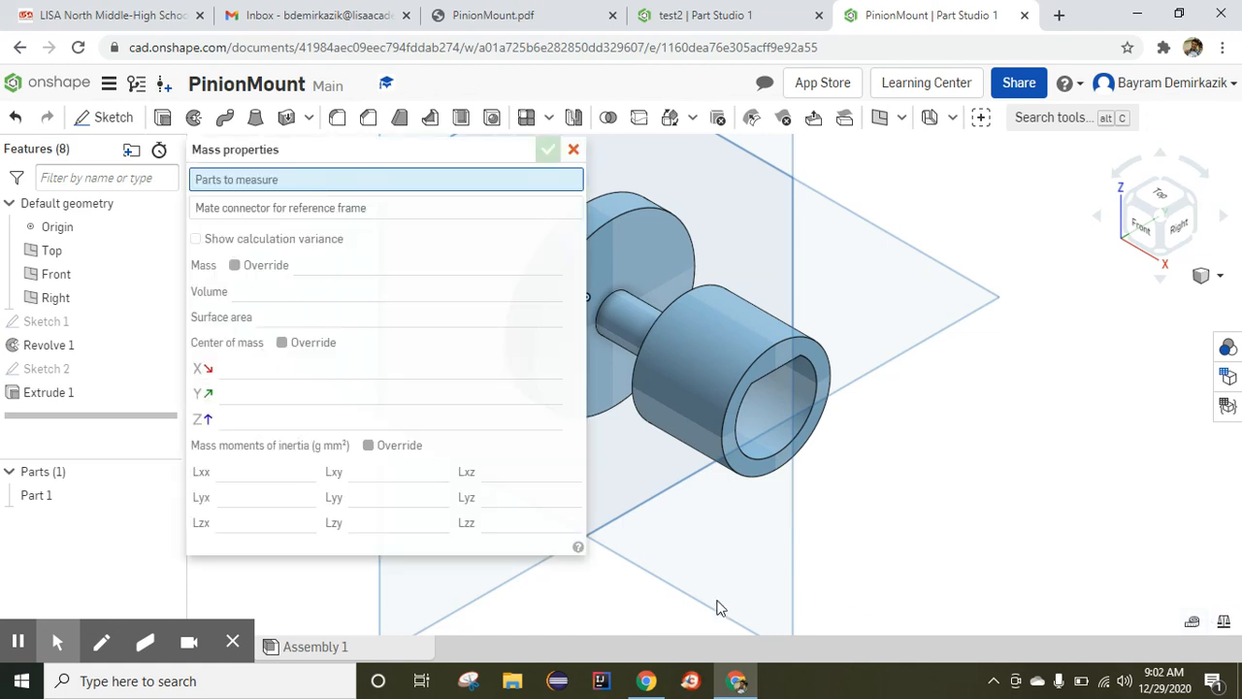
# Measure Part 1's mass properties: 444.12 g mass, 56575.36 mm³ volume.
pyautogui.click(36, 495)
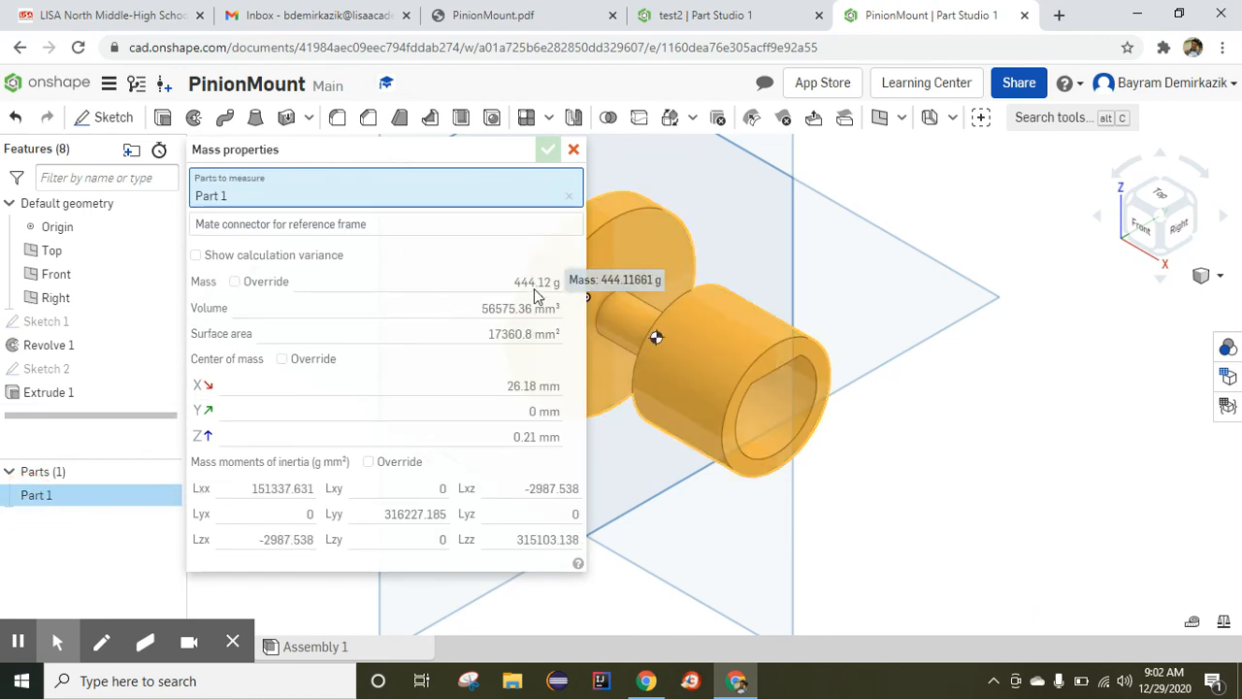
pyautogui.moveTo(553, 301)
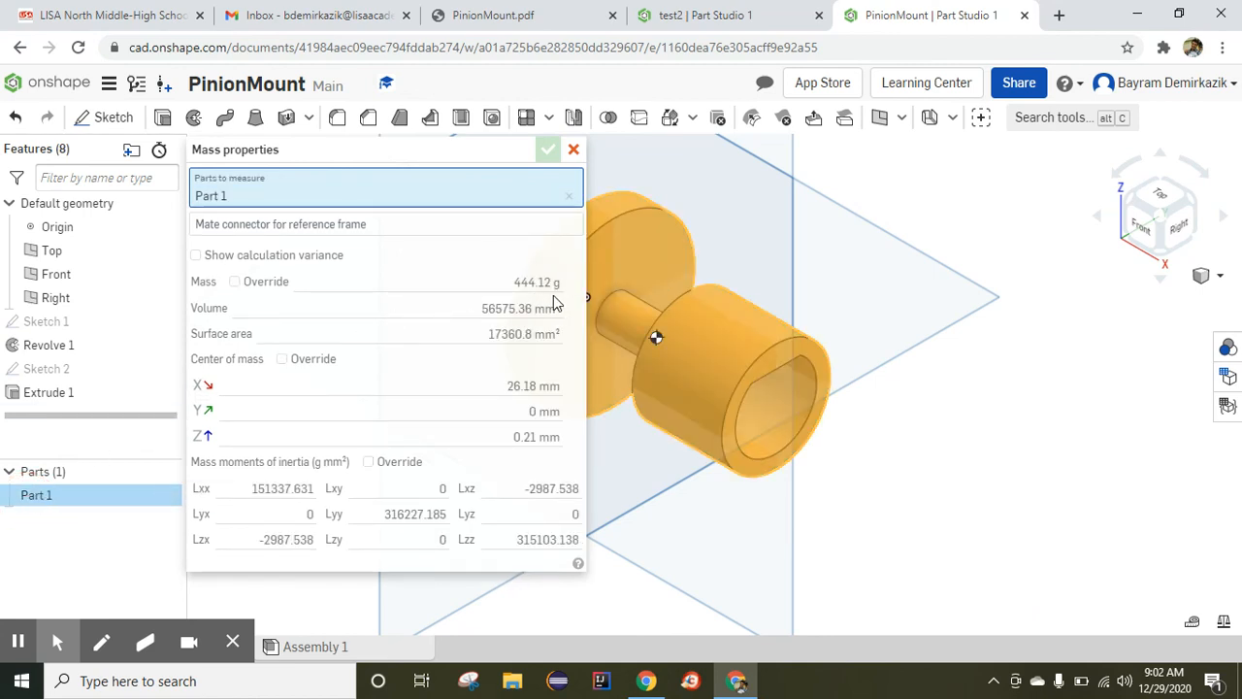
pyautogui.moveTo(539, 308)
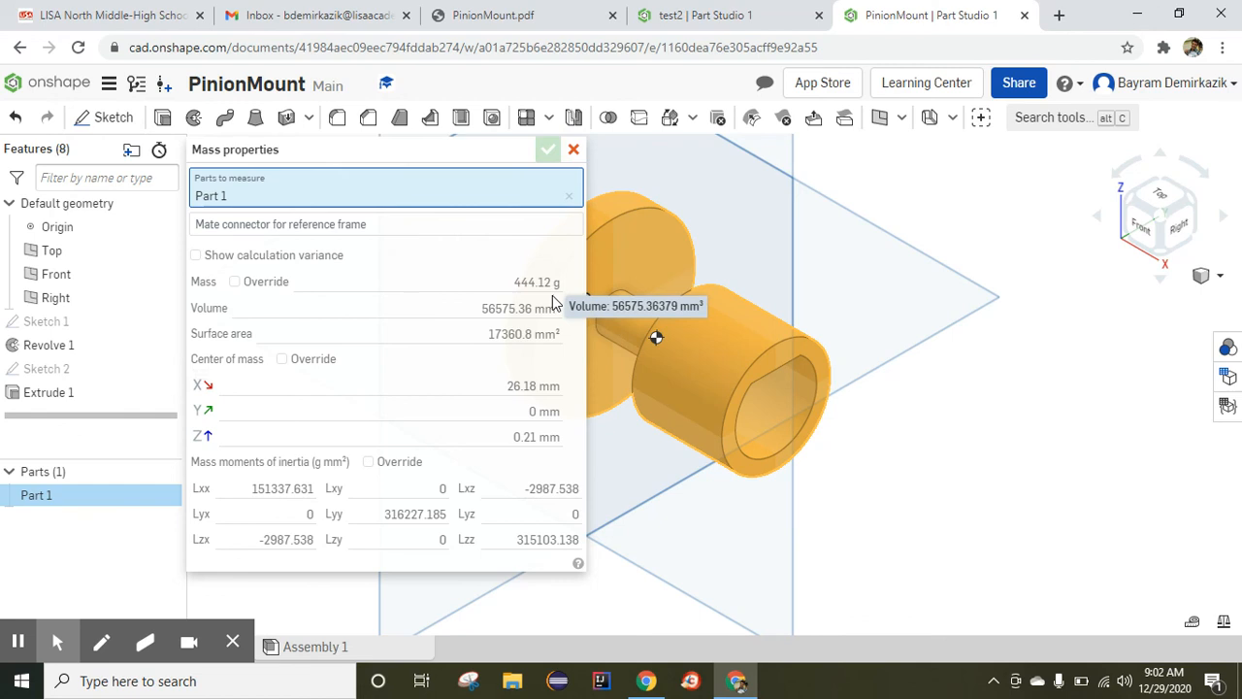
pyautogui.moveTo(577, 154)
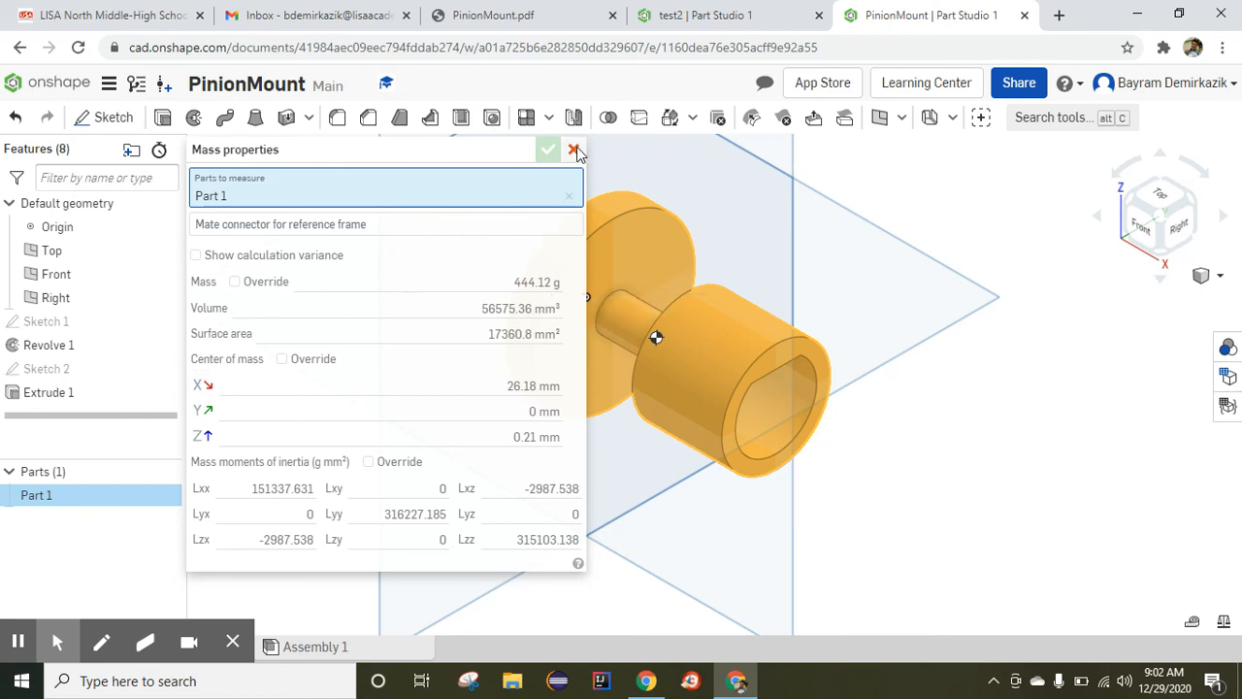